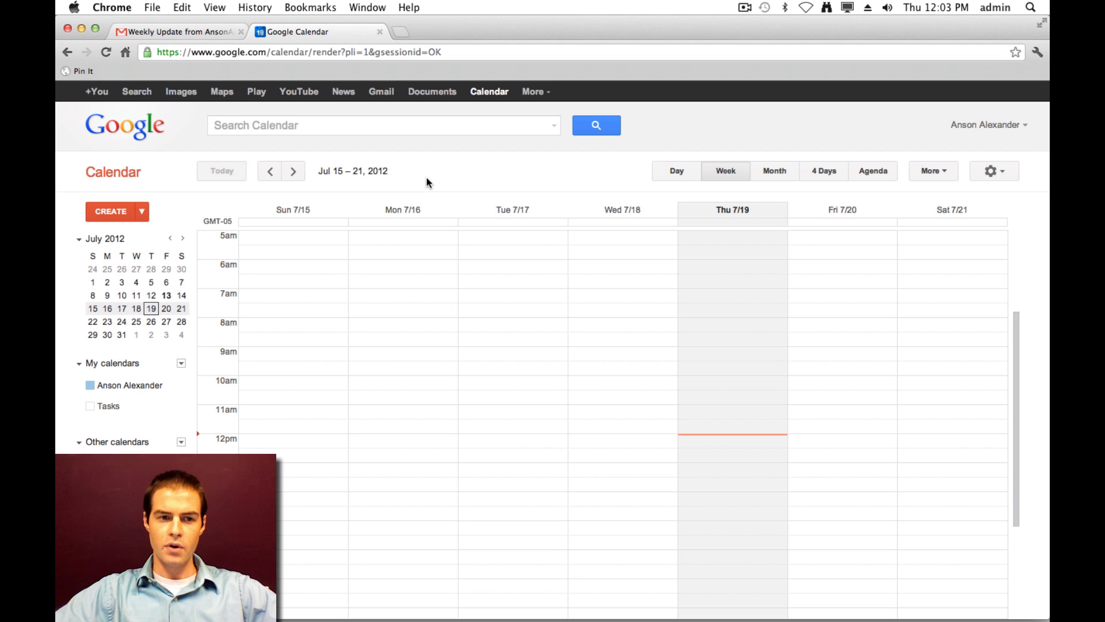
pyautogui.moveTo(422, 175)
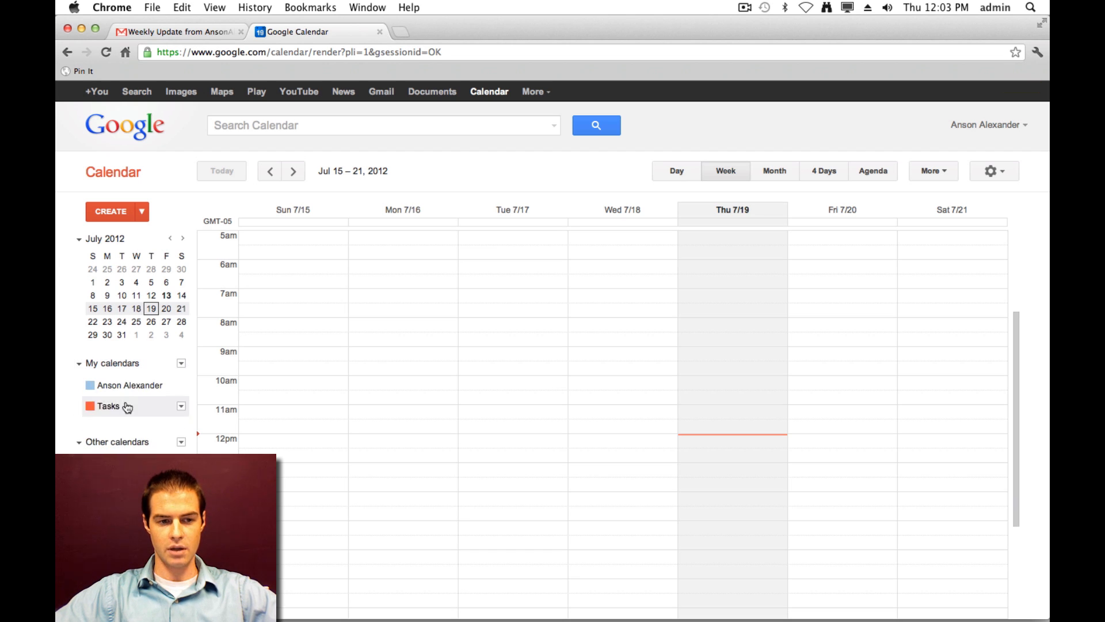
# - Enable the Tasks calendar under My calendars and show the Tasks side panel
pyautogui.click(90, 405)
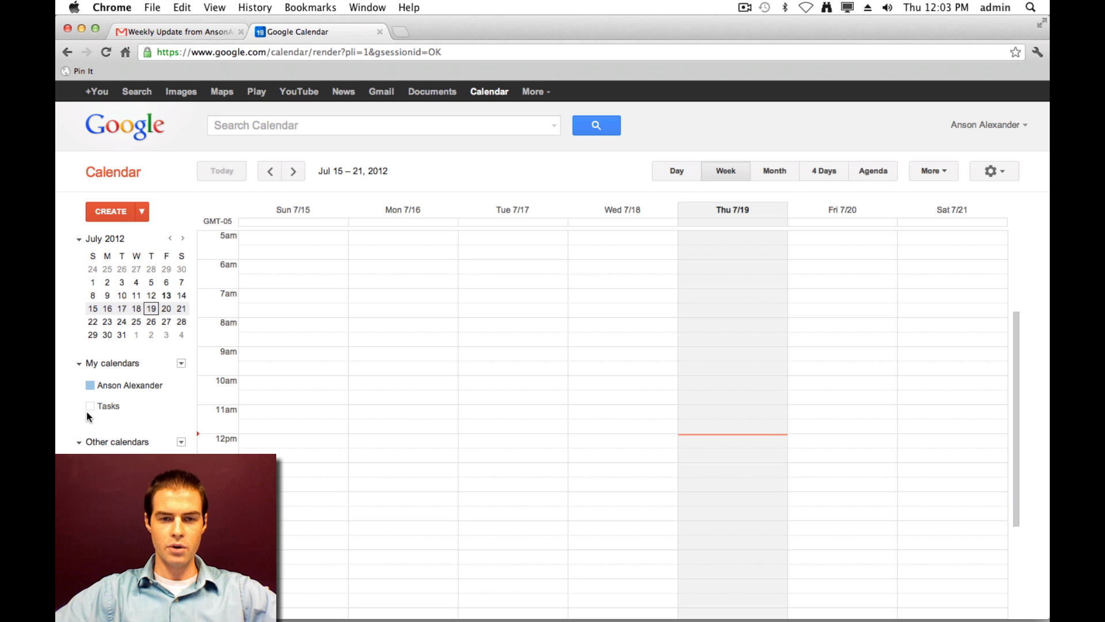
pyautogui.click(90, 405)
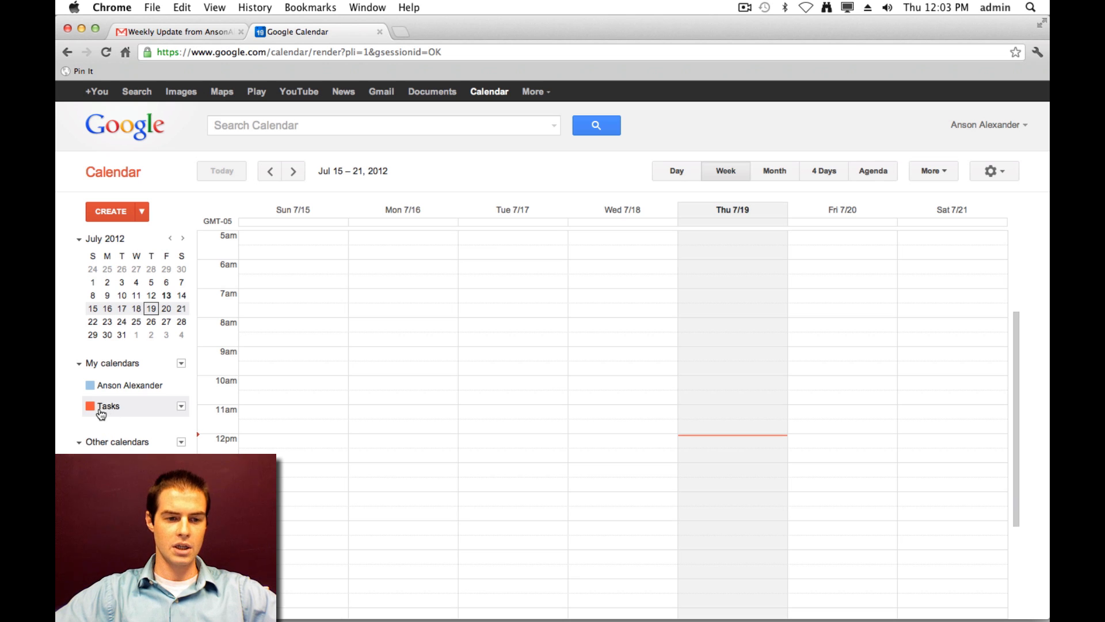
pyautogui.click(108, 405)
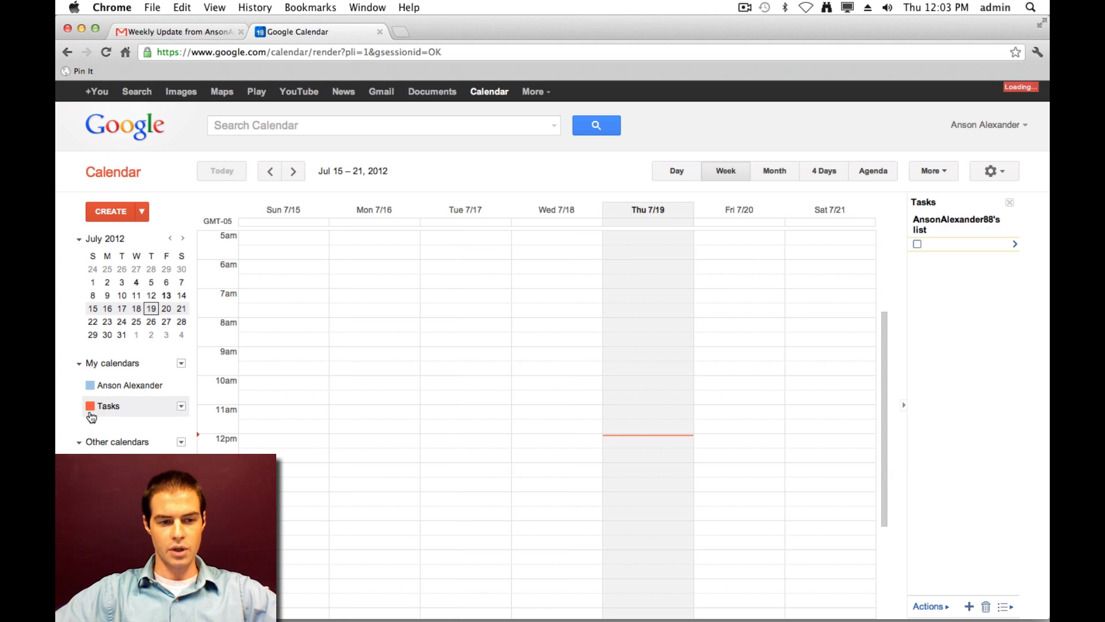
pyautogui.moveTo(109, 405)
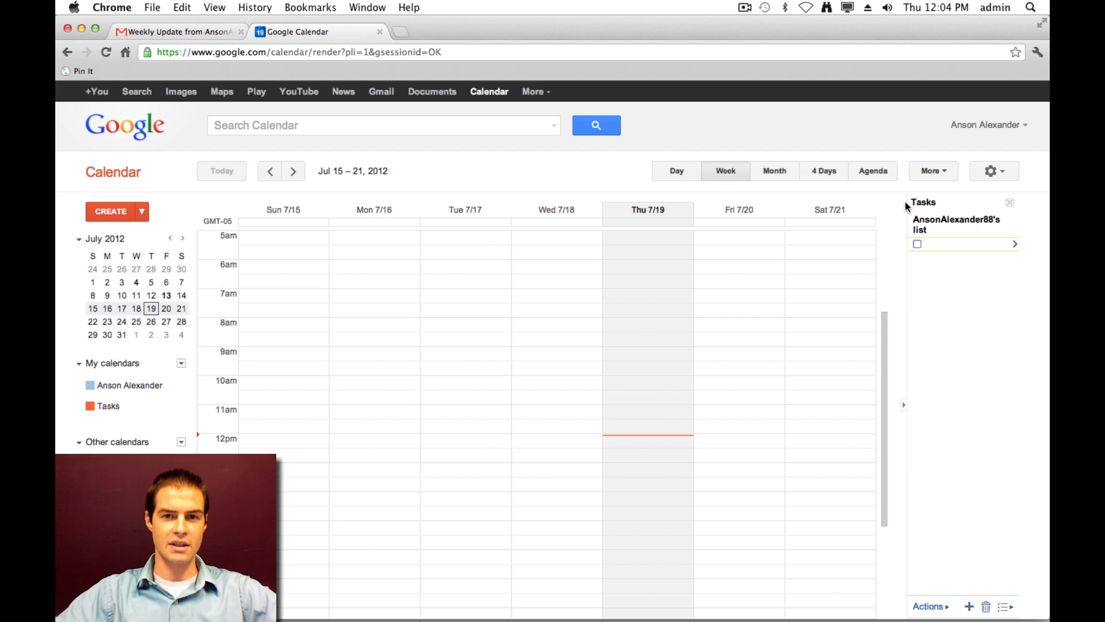
pyautogui.moveTo(905, 210)
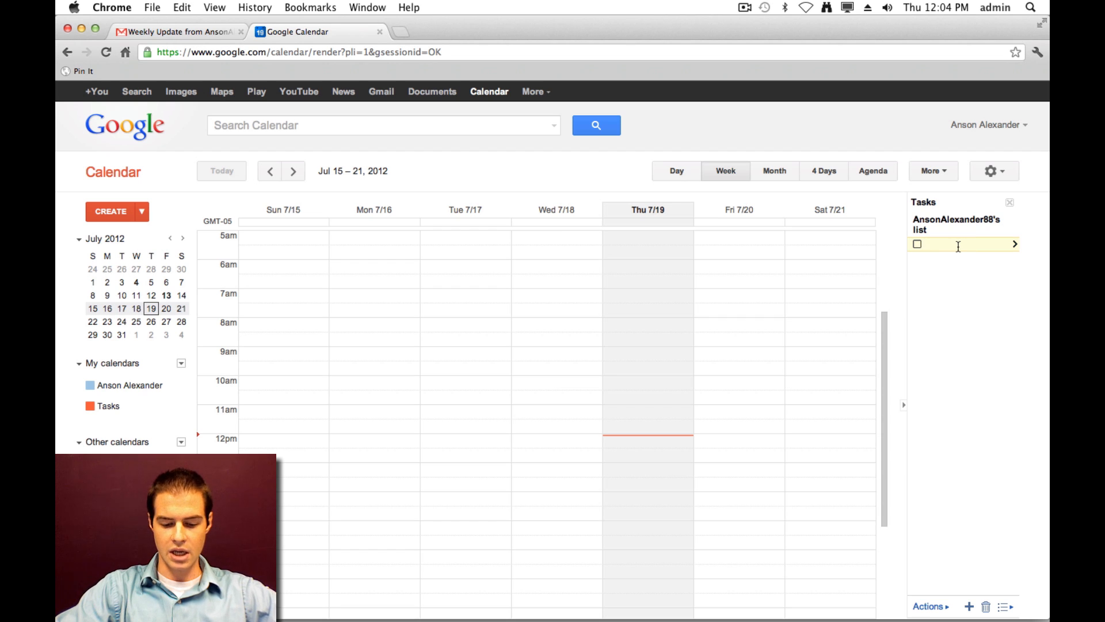
# - Add grocery tasks Bread, Milk, Eggs, Butter and Cereal to the task list
pyautogui.write('BR')
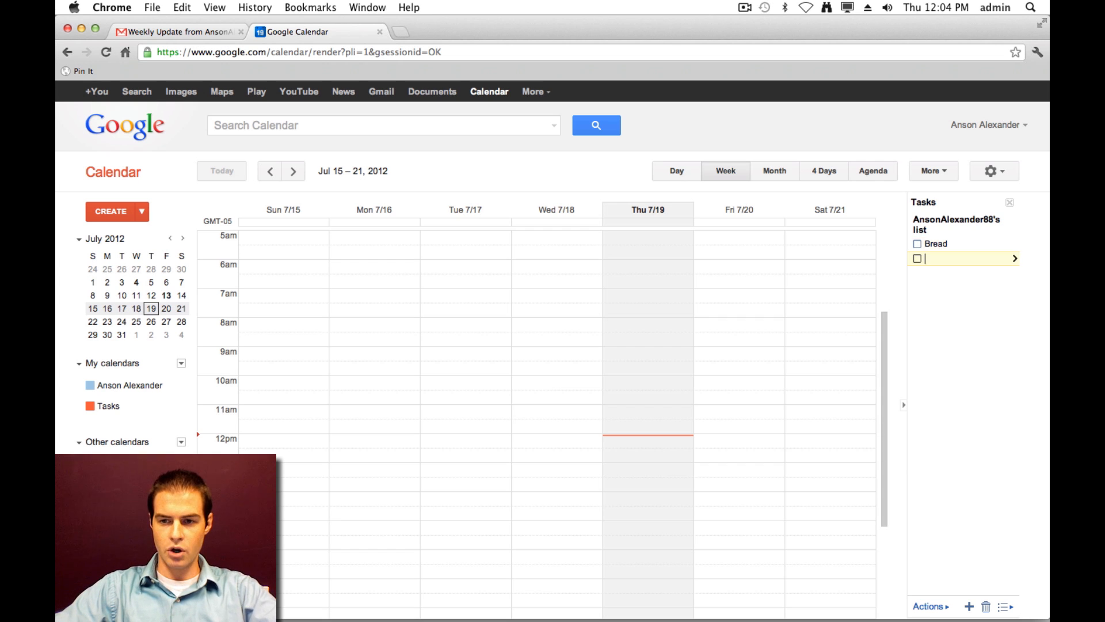
pyautogui.write('Milk')
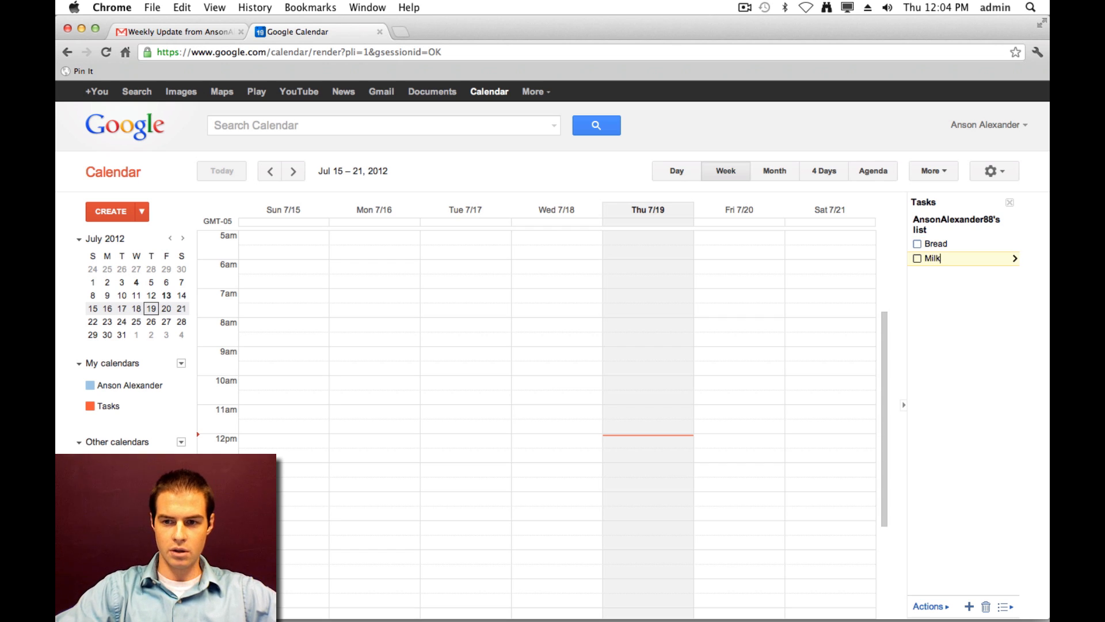
pyautogui.write('Eggs')
pyautogui.write('Cereal')
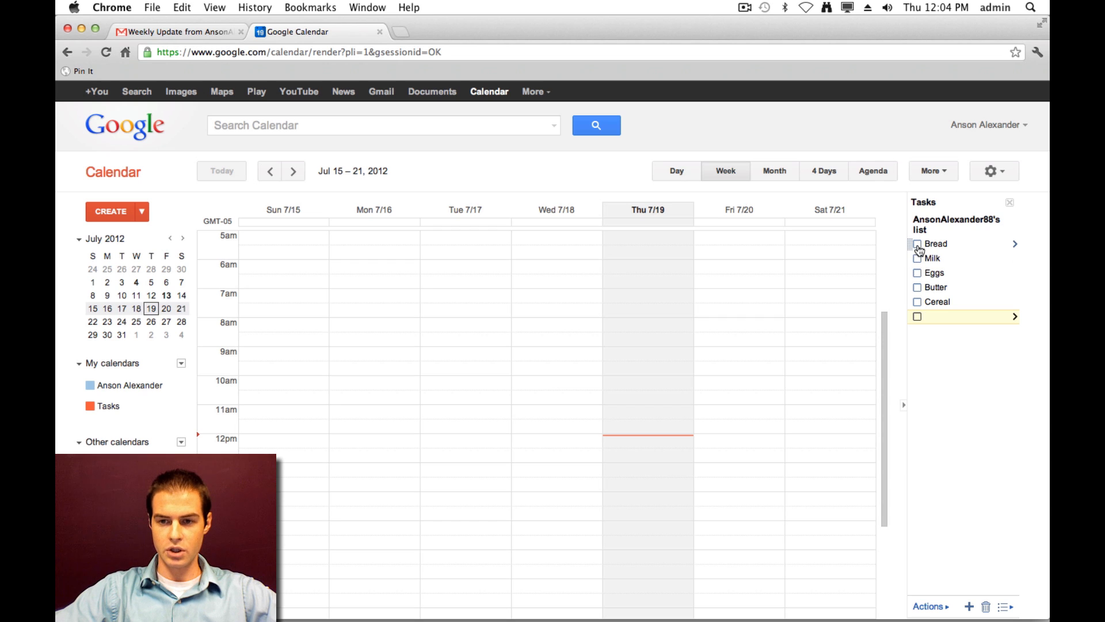
# - Check off Bread as completed in the task list
pyautogui.click(918, 244)
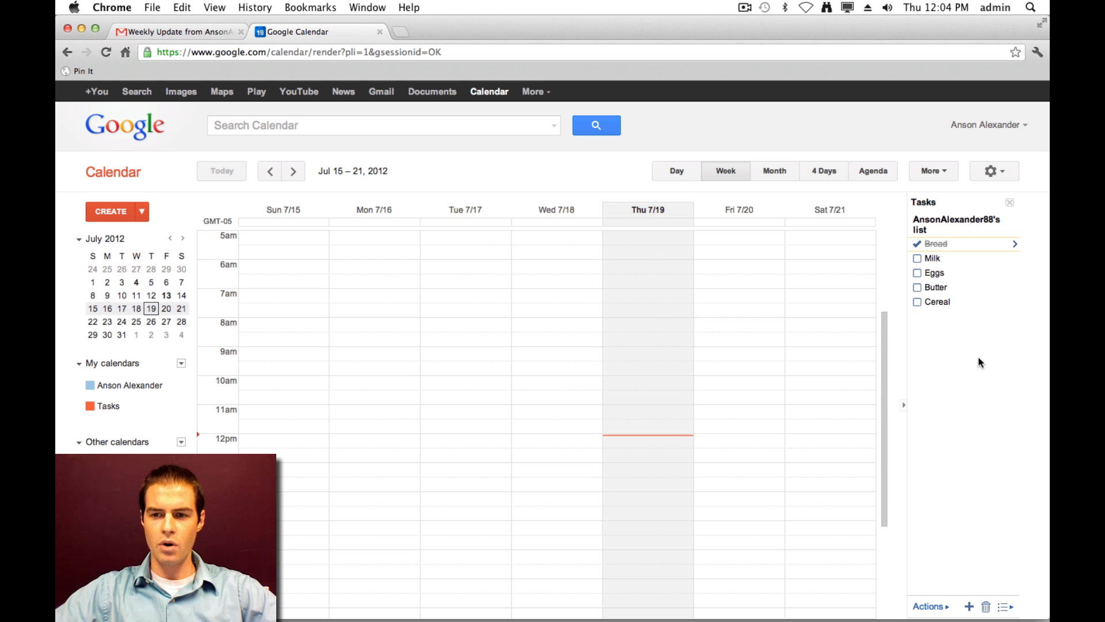
pyautogui.moveTo(974, 359)
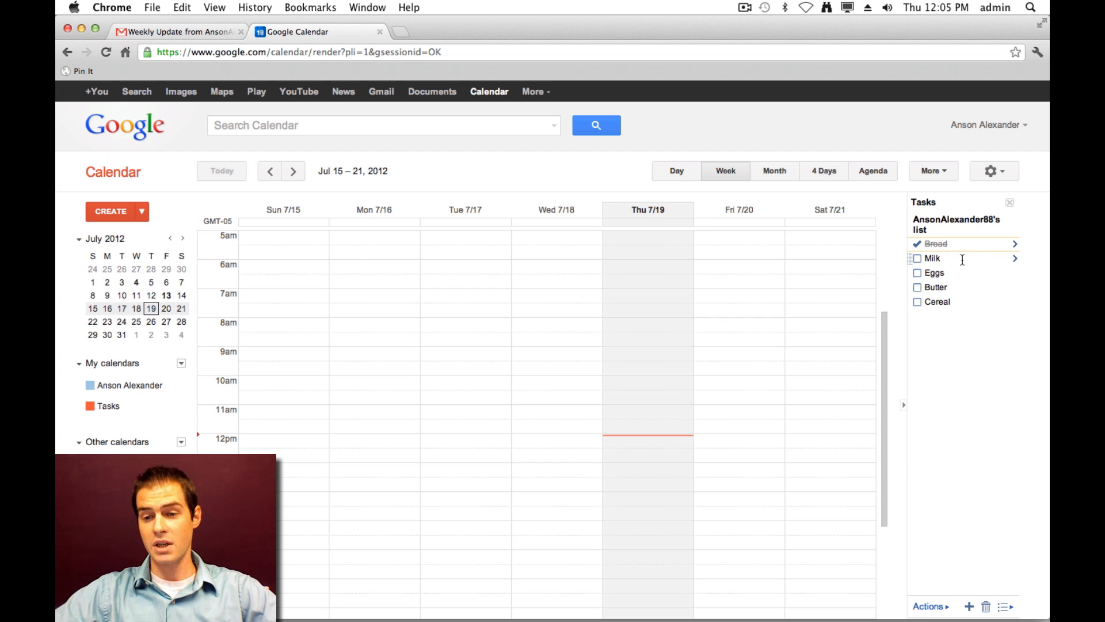
# - Give the Milk task a due date of Thursday, July 19
pyautogui.click(1015, 258)
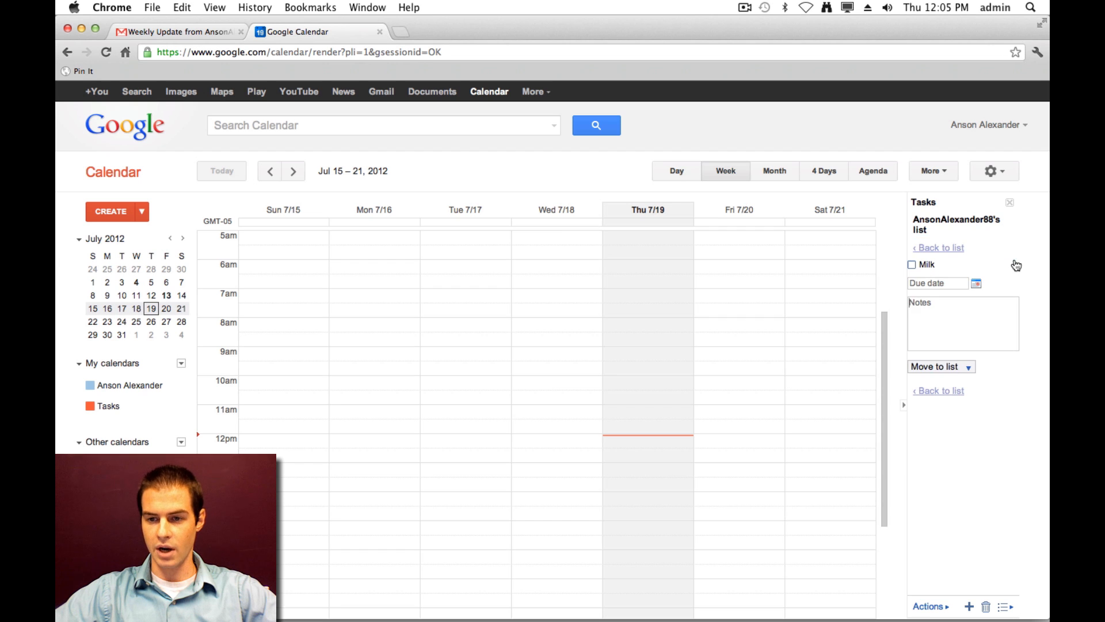
pyautogui.moveTo(947, 289)
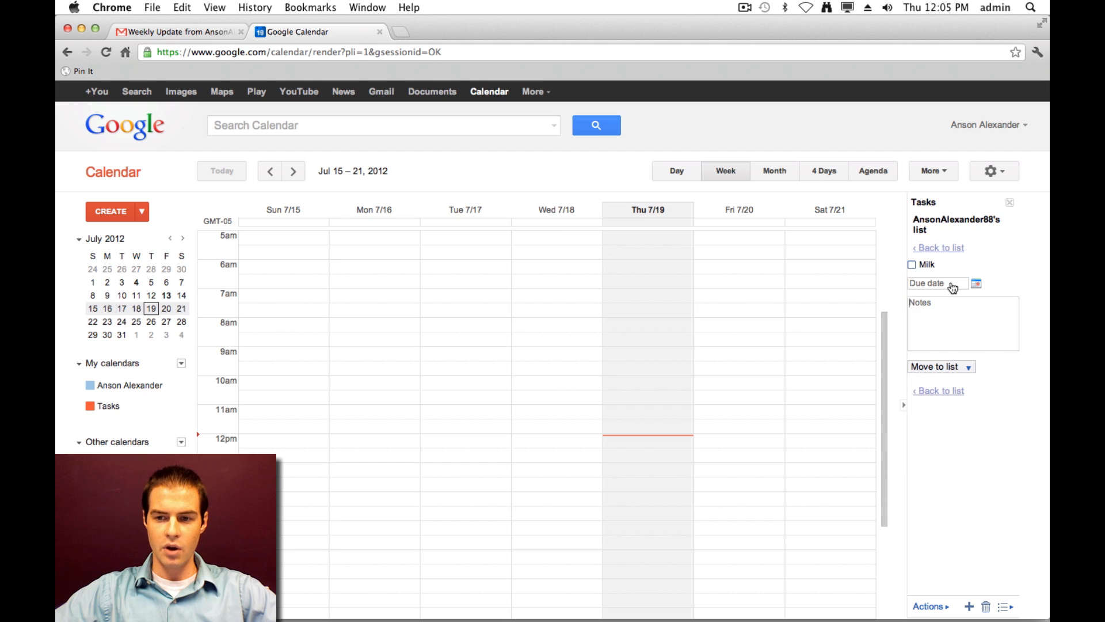
pyautogui.click(977, 283)
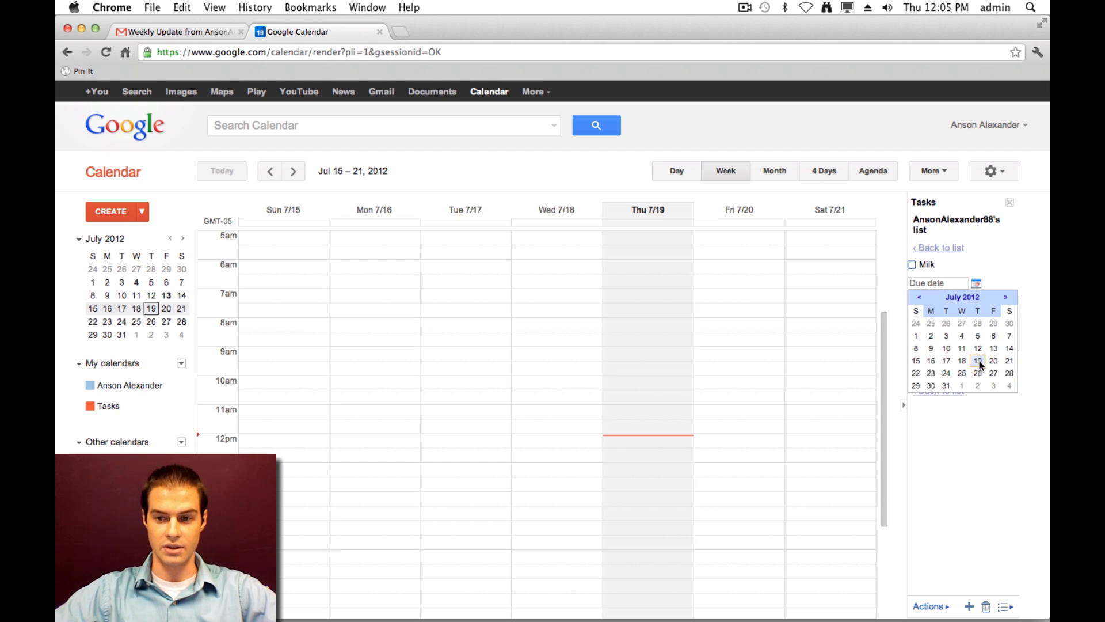
pyautogui.click(978, 361)
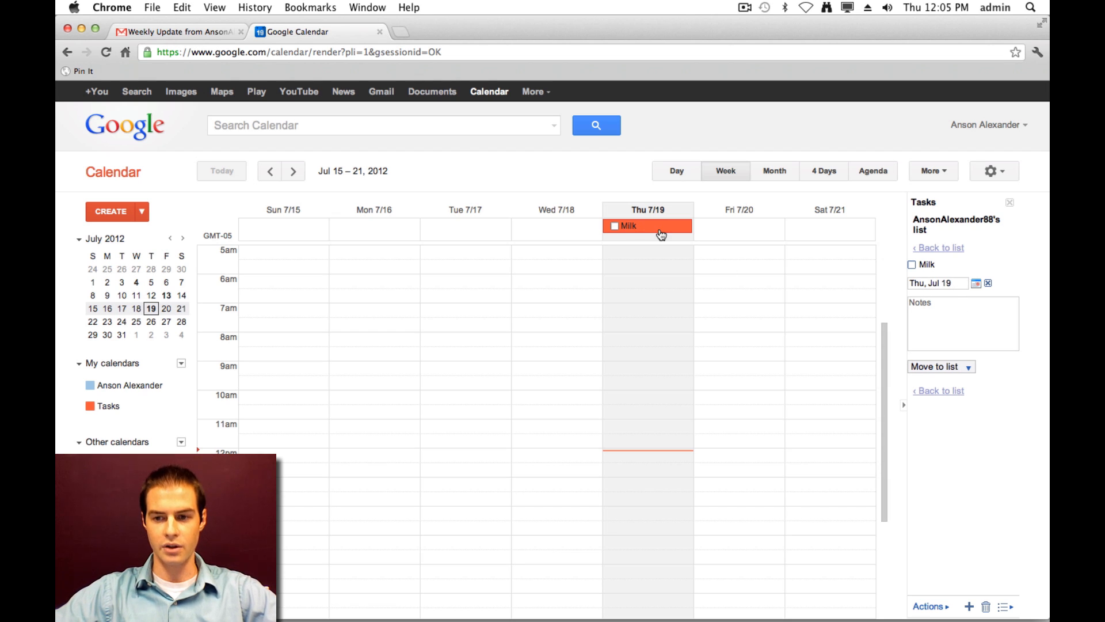
# - Add the note 'Skim Milk' to the Milk task and return to the full list
pyautogui.click(959, 322)
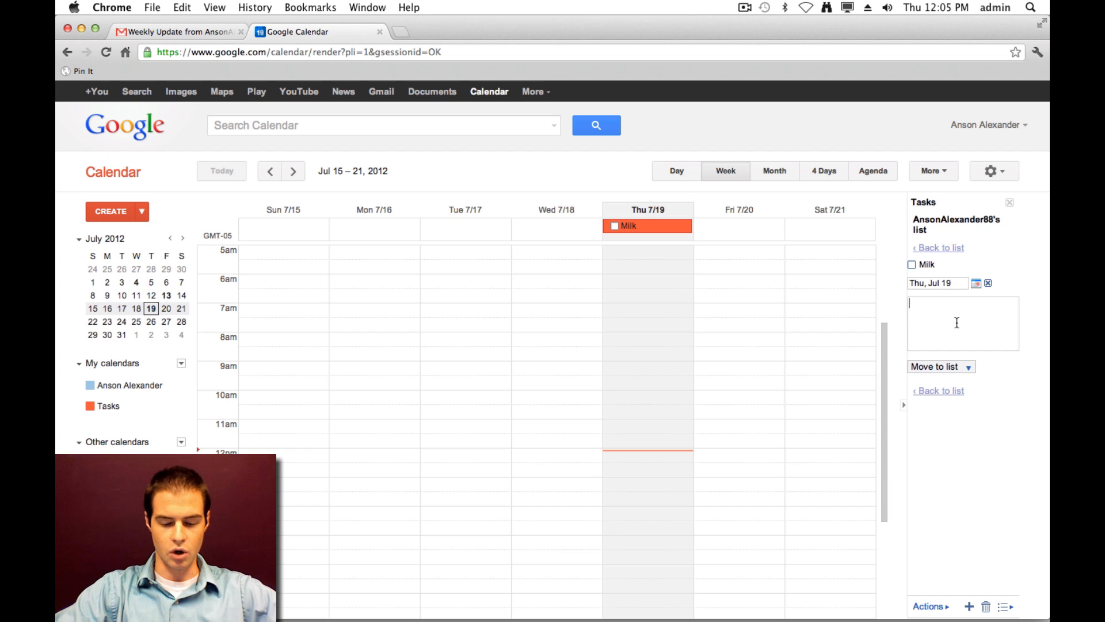
pyautogui.write('Skim M')
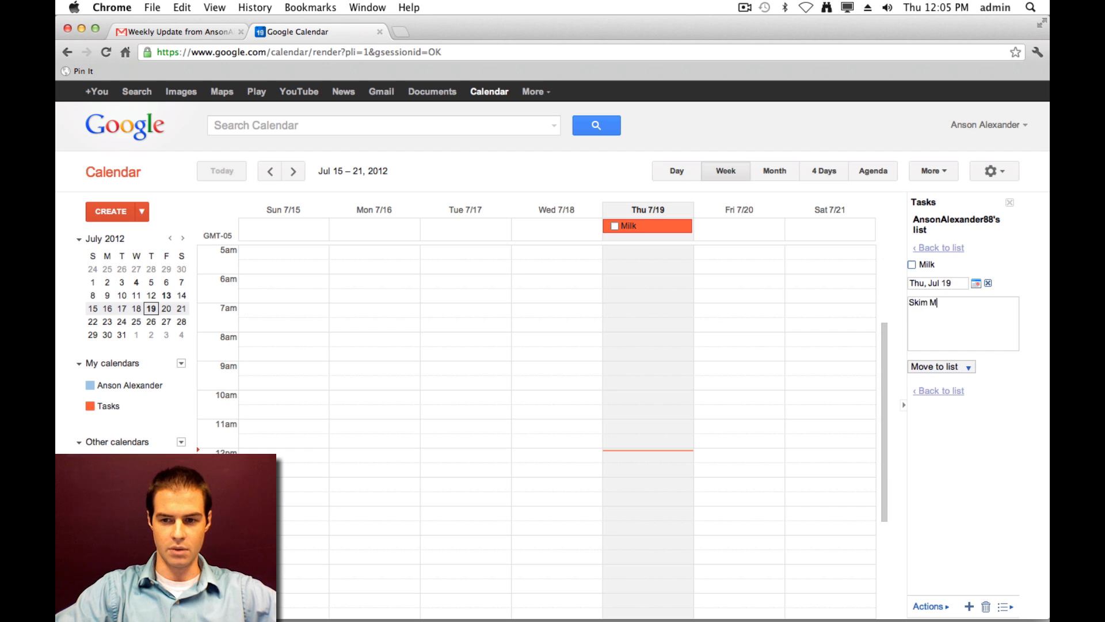
pyautogui.write('ilk')
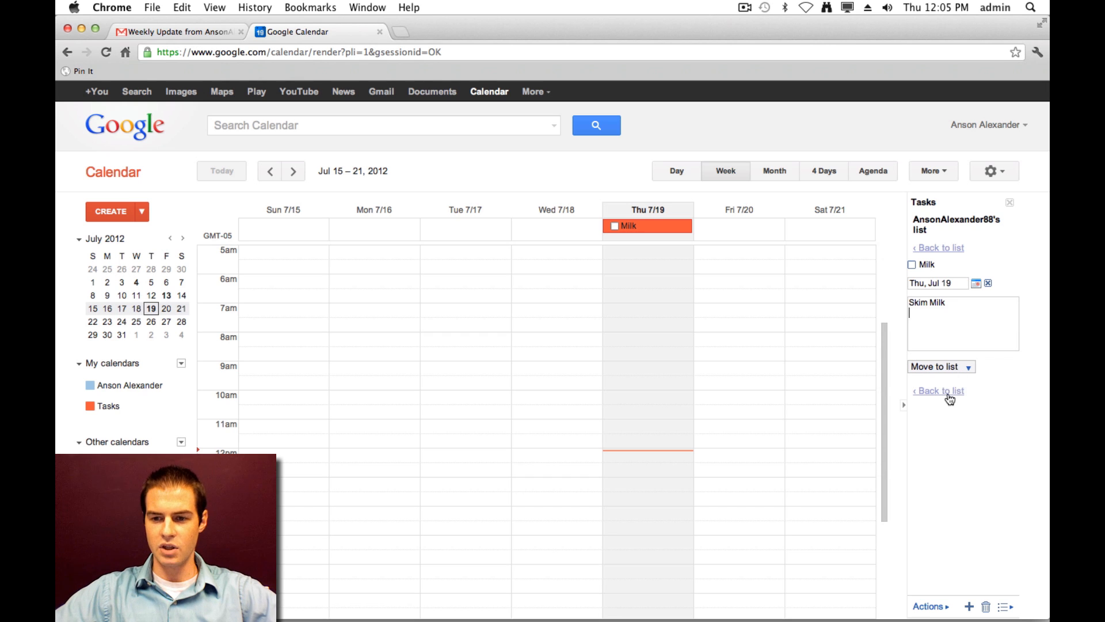
pyautogui.click(938, 390)
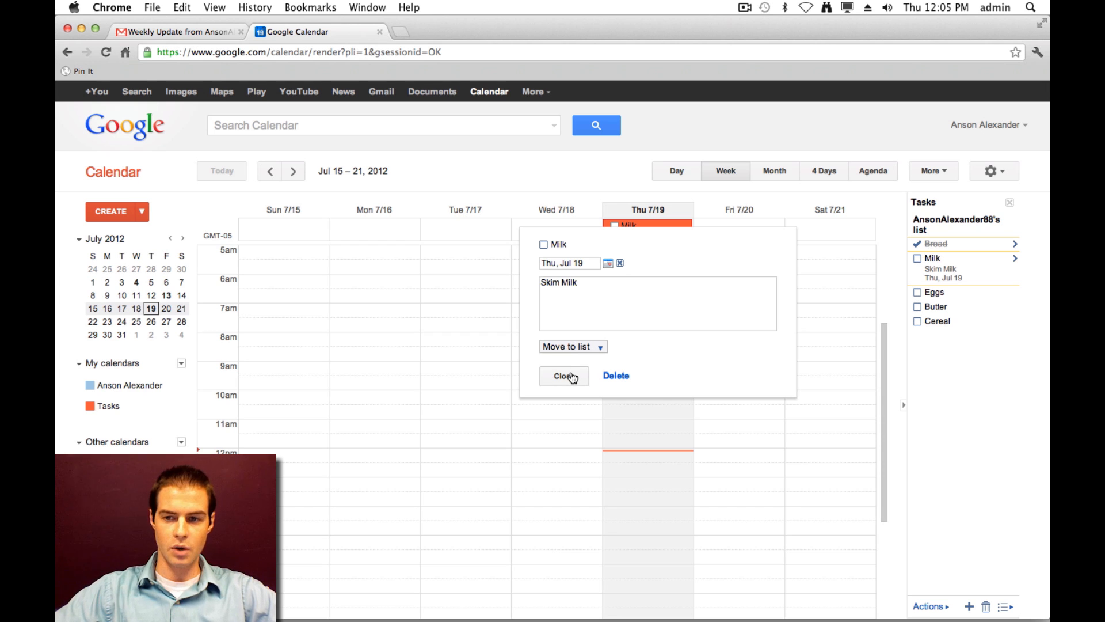
# - Close the Milk task popup over the week view
pyautogui.click(562, 376)
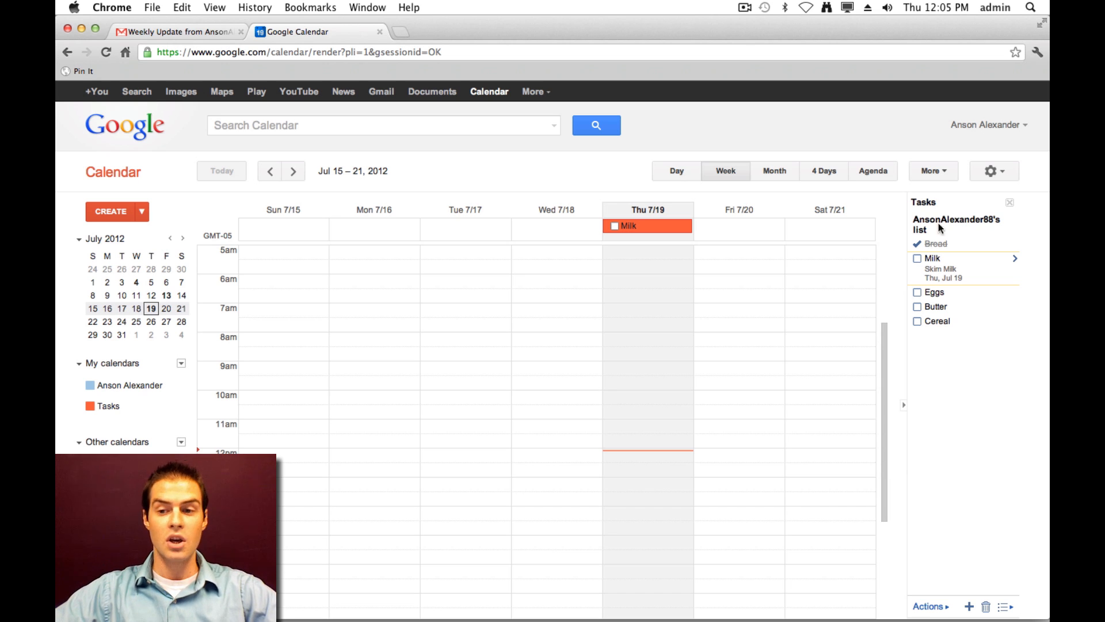
pyautogui.moveTo(943, 223)
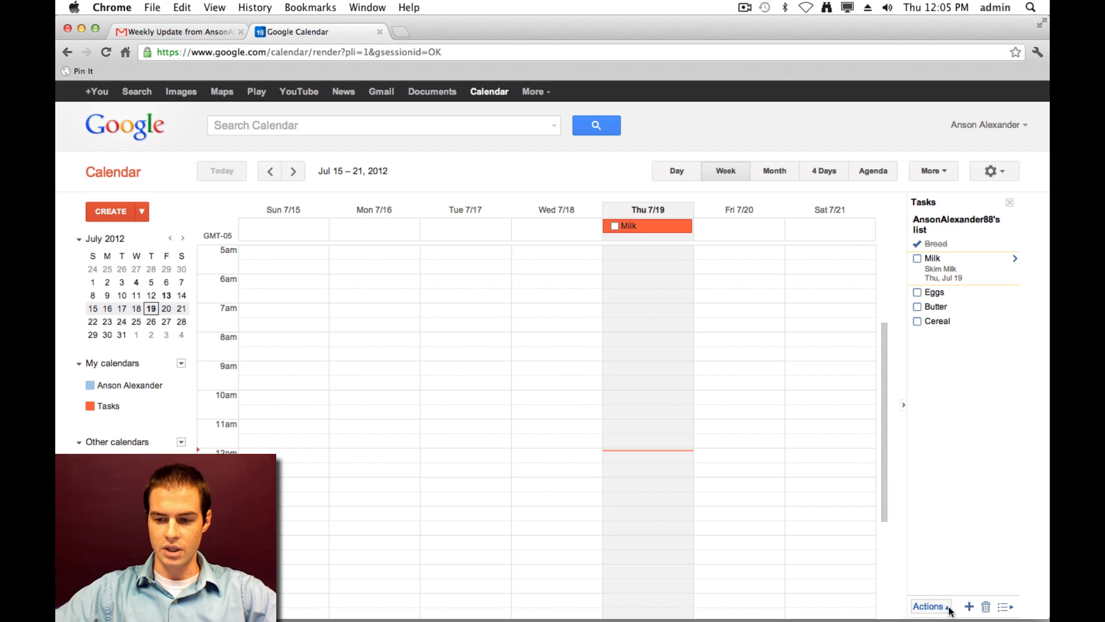
# - Rename the task list to 'Grocery List' from the list menu
pyautogui.click(929, 607)
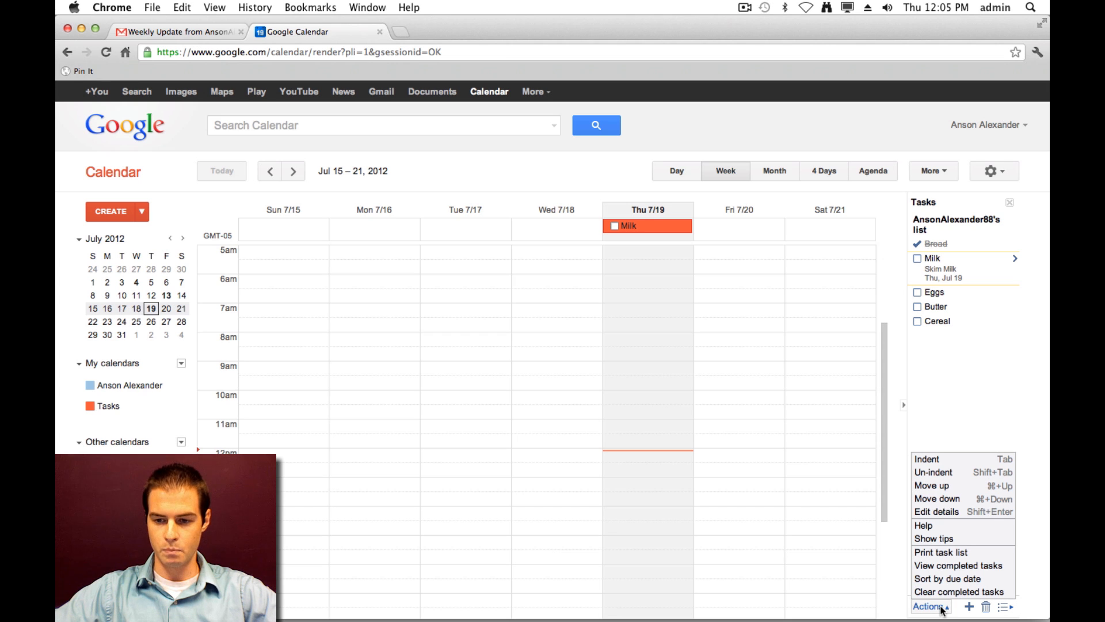
pyautogui.click(930, 607)
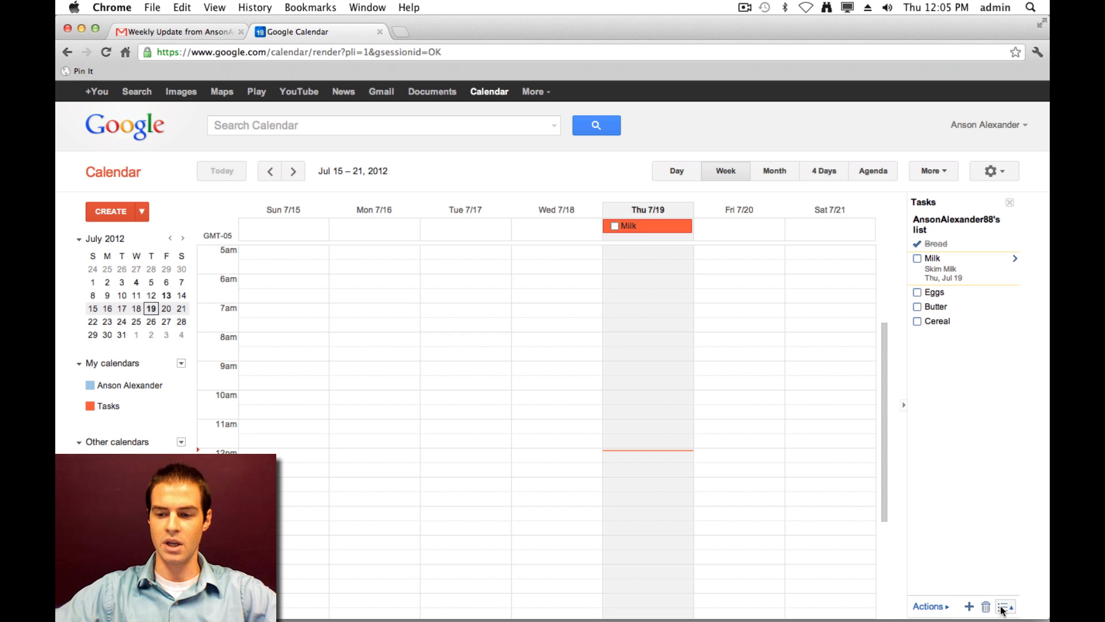
pyautogui.click(1005, 606)
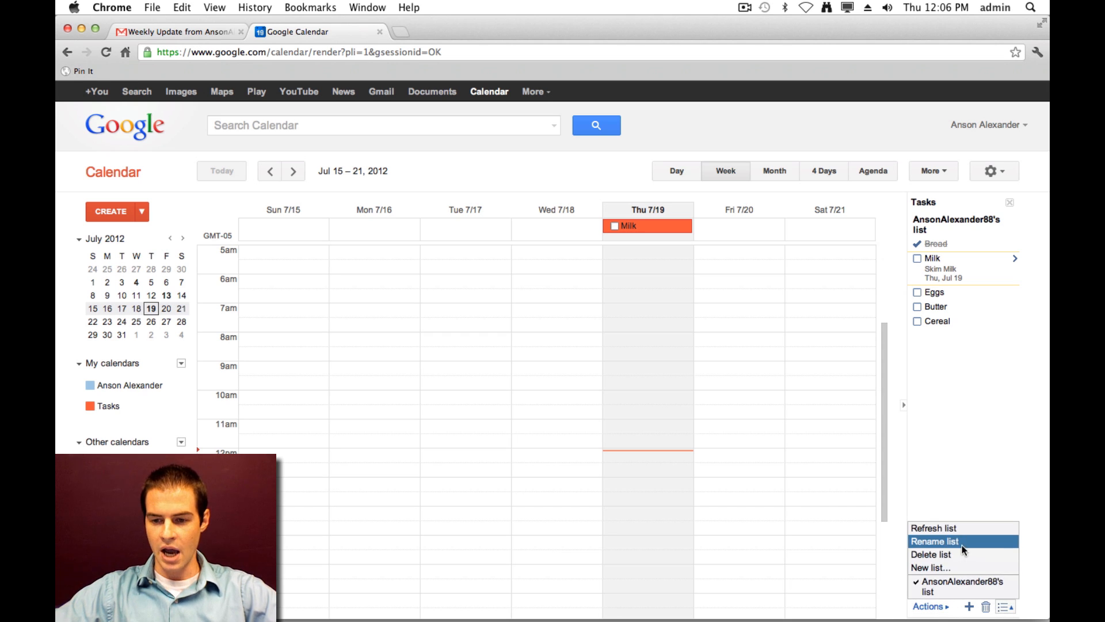
pyautogui.click(935, 541)
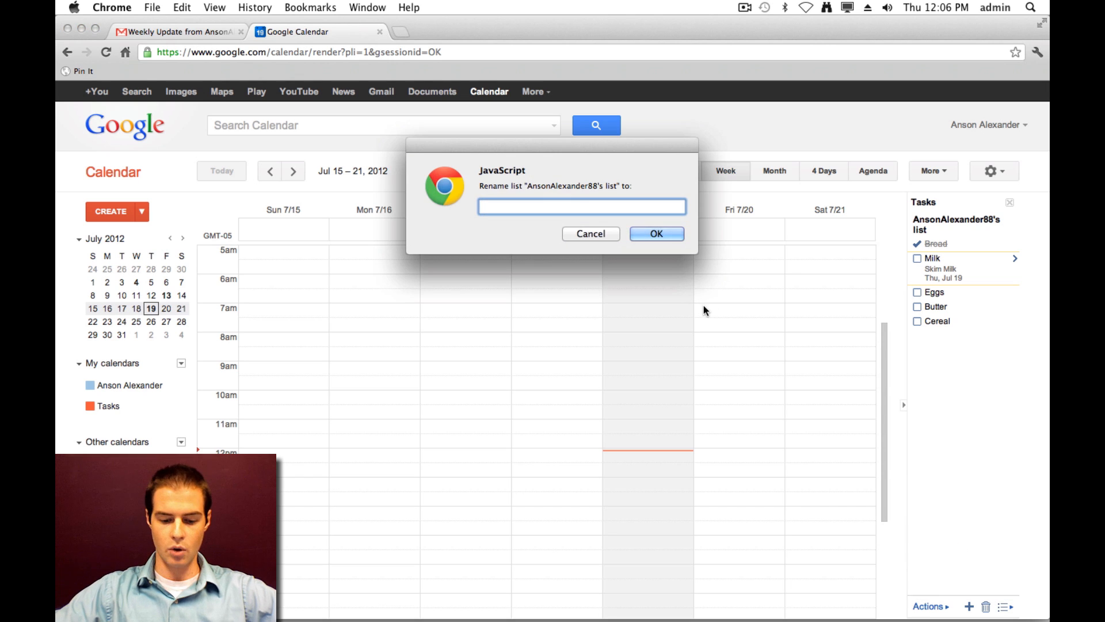
pyautogui.write('Grocer')
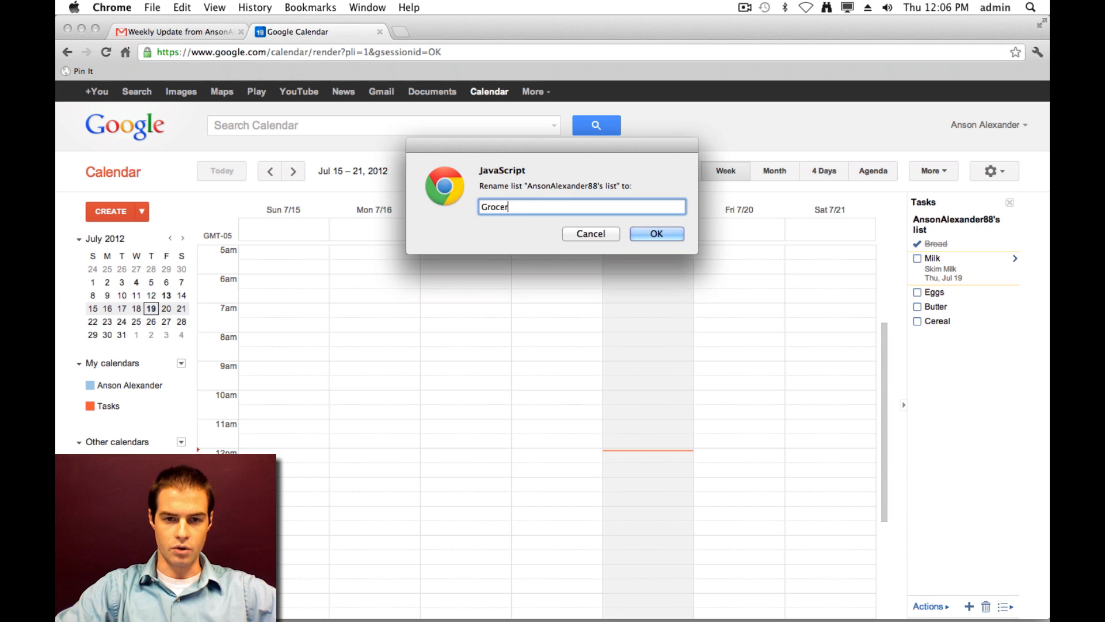
pyautogui.click(655, 234)
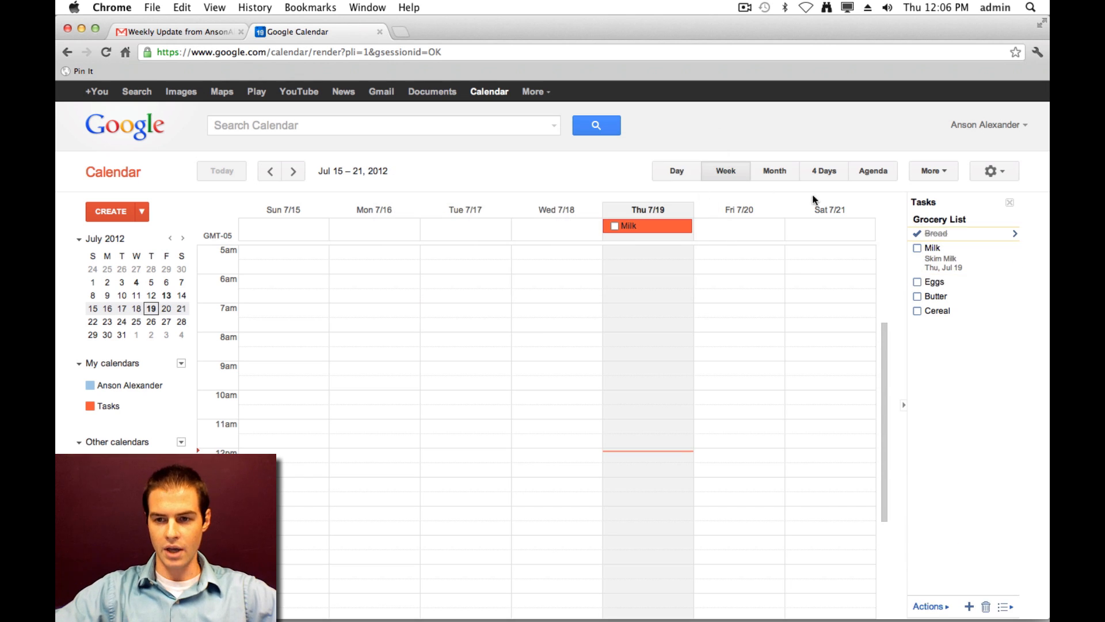
pyautogui.moveTo(997, 554)
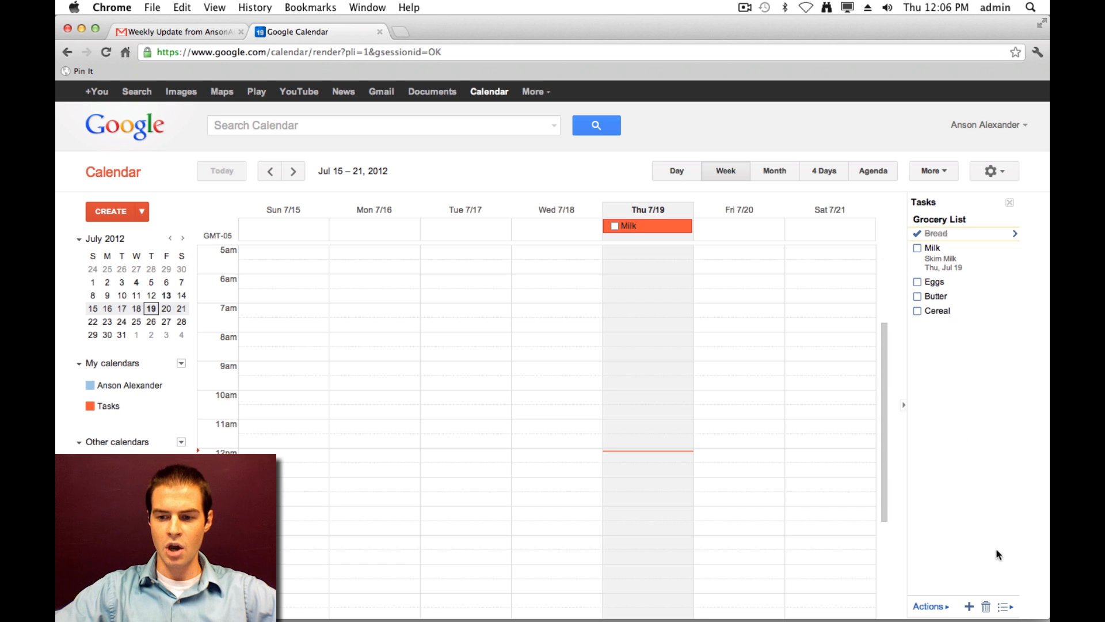
# - Create a new task list named 'General Shopping List', then show Grocery List again
pyautogui.click(1004, 606)
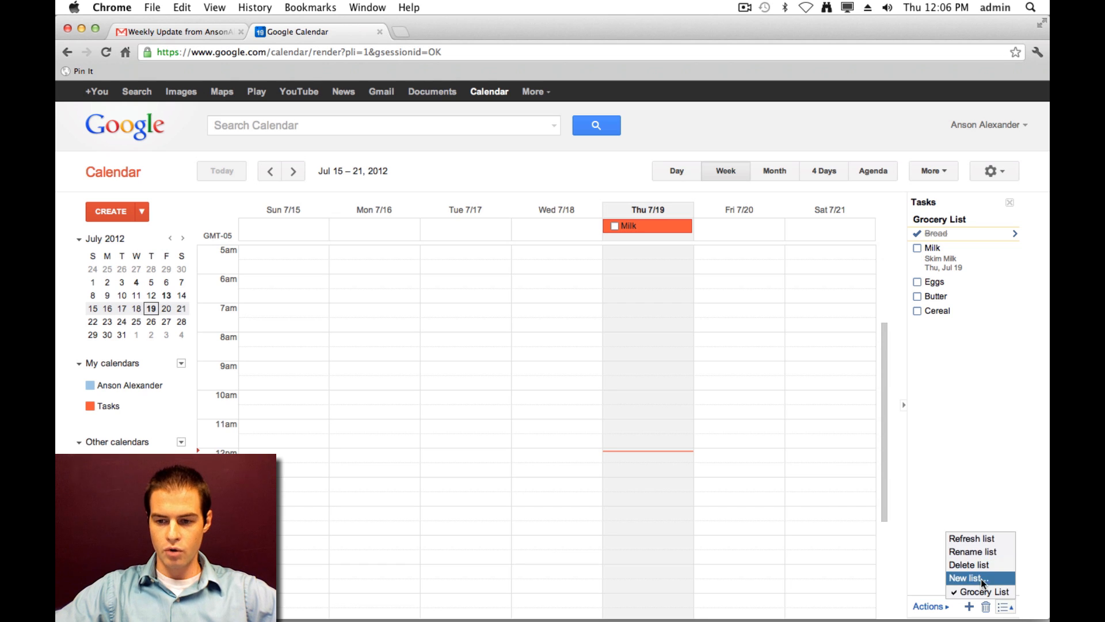
pyautogui.click(967, 578)
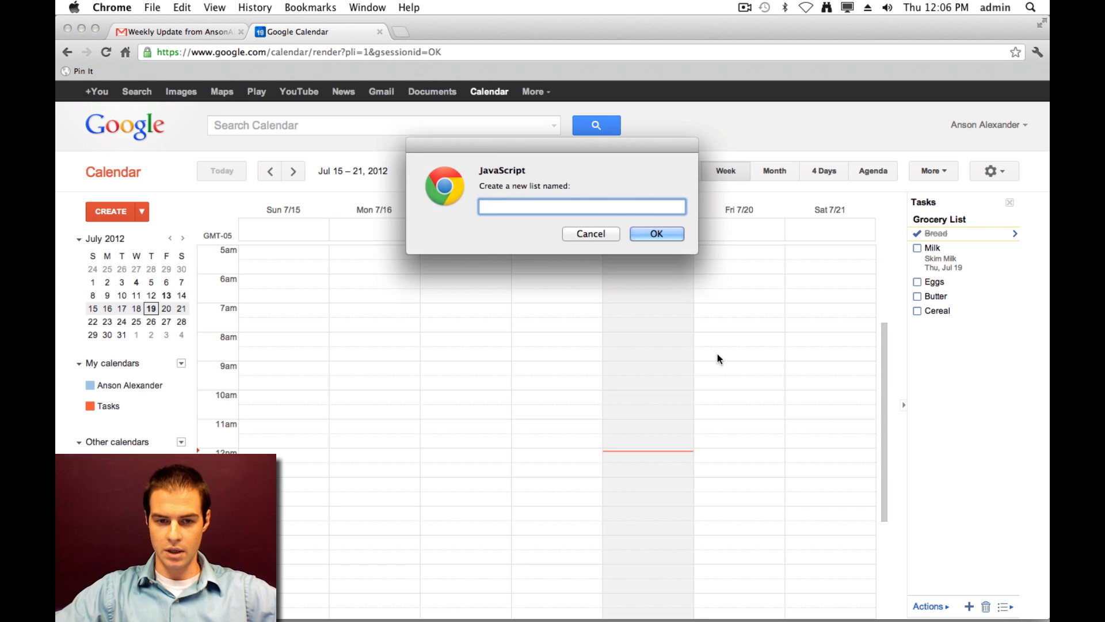
pyautogui.write('Shopping')
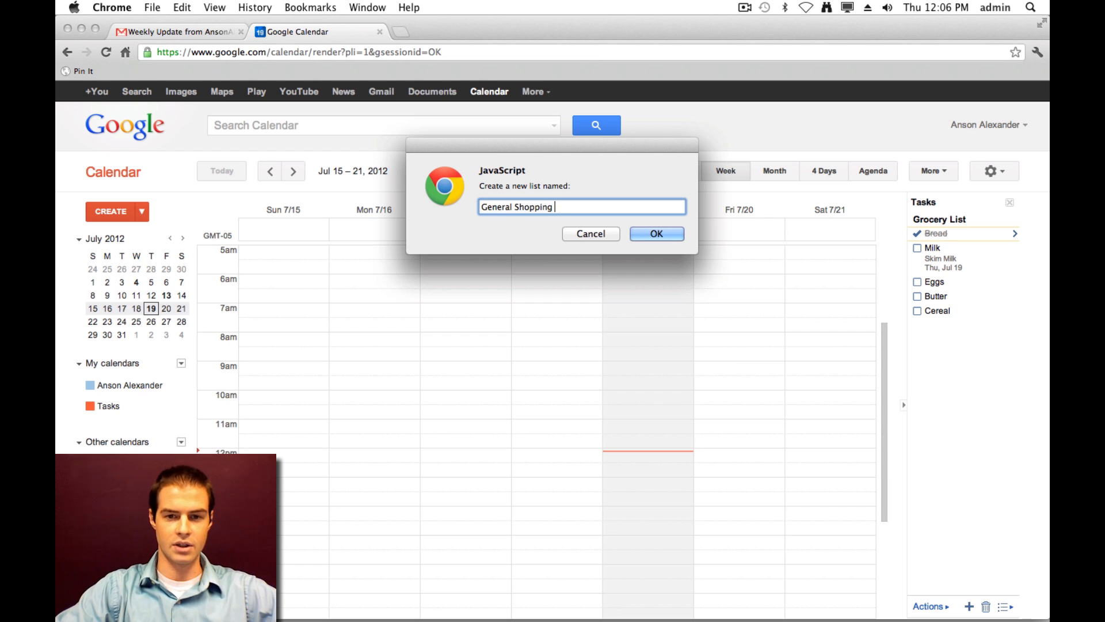
pyautogui.click(655, 234)
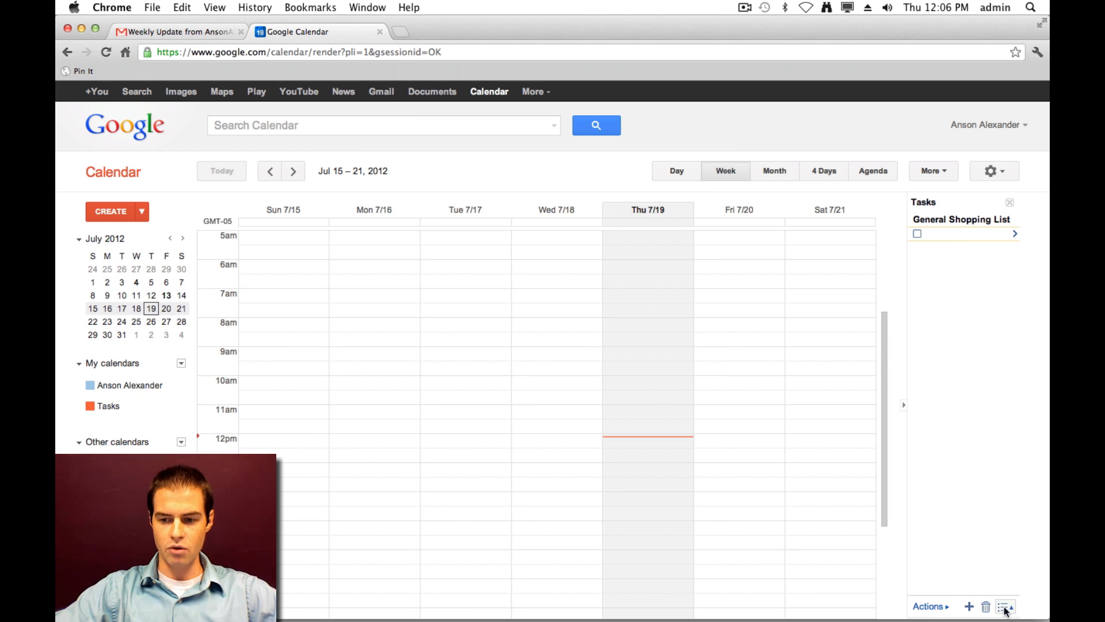
pyautogui.click(1005, 606)
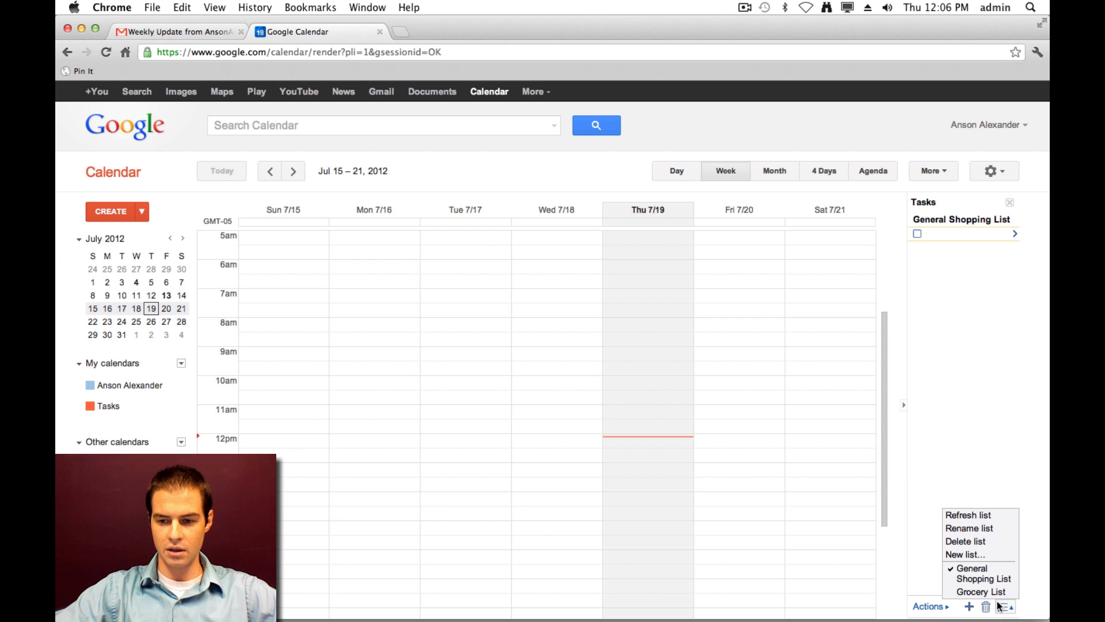
pyautogui.click(981, 590)
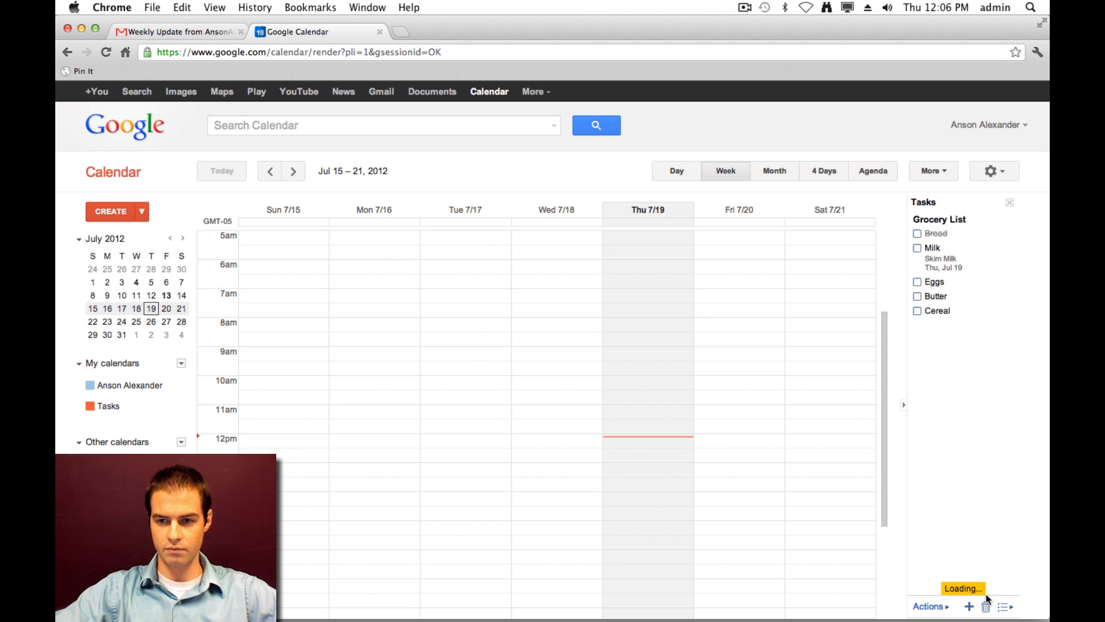
# - Move Cereal into the General Shopping List and switch to that list
pyautogui.click(918, 234)
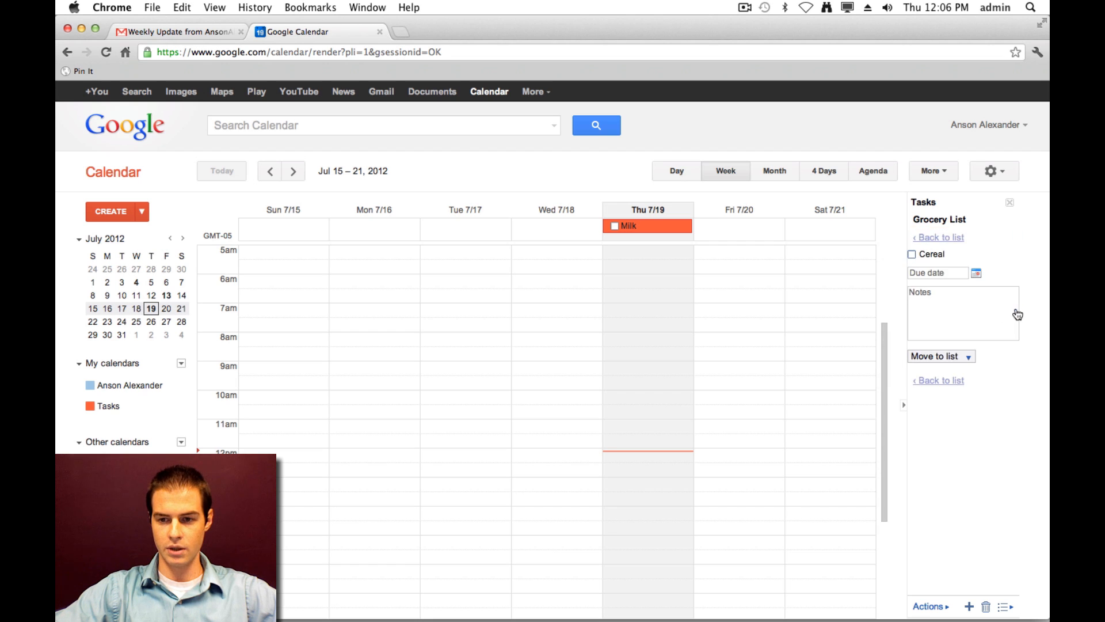
pyautogui.click(940, 356)
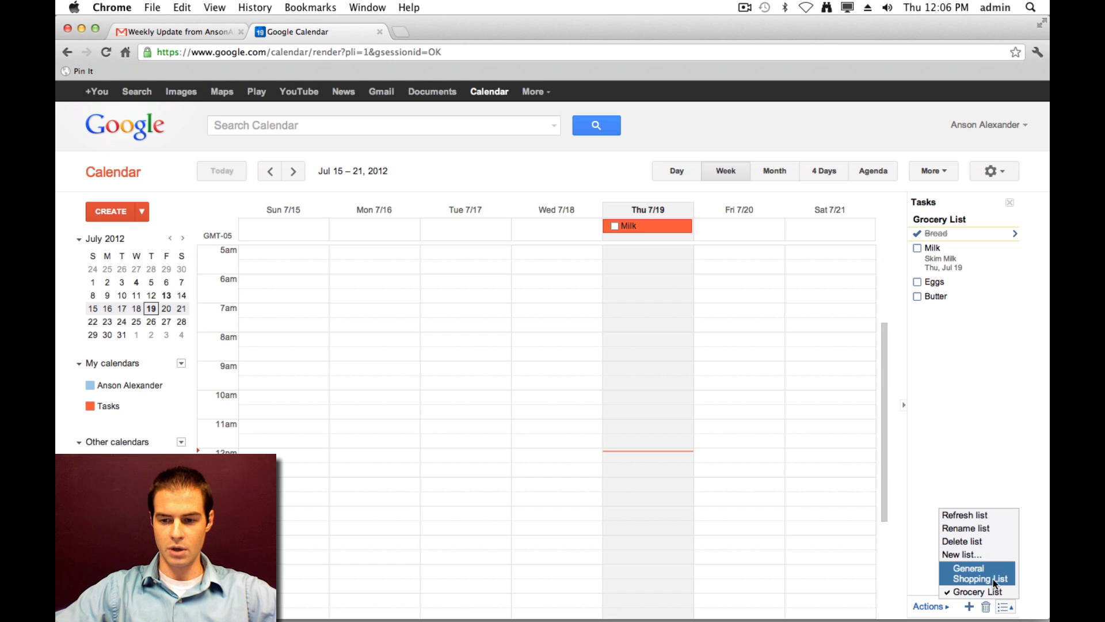
pyautogui.click(979, 573)
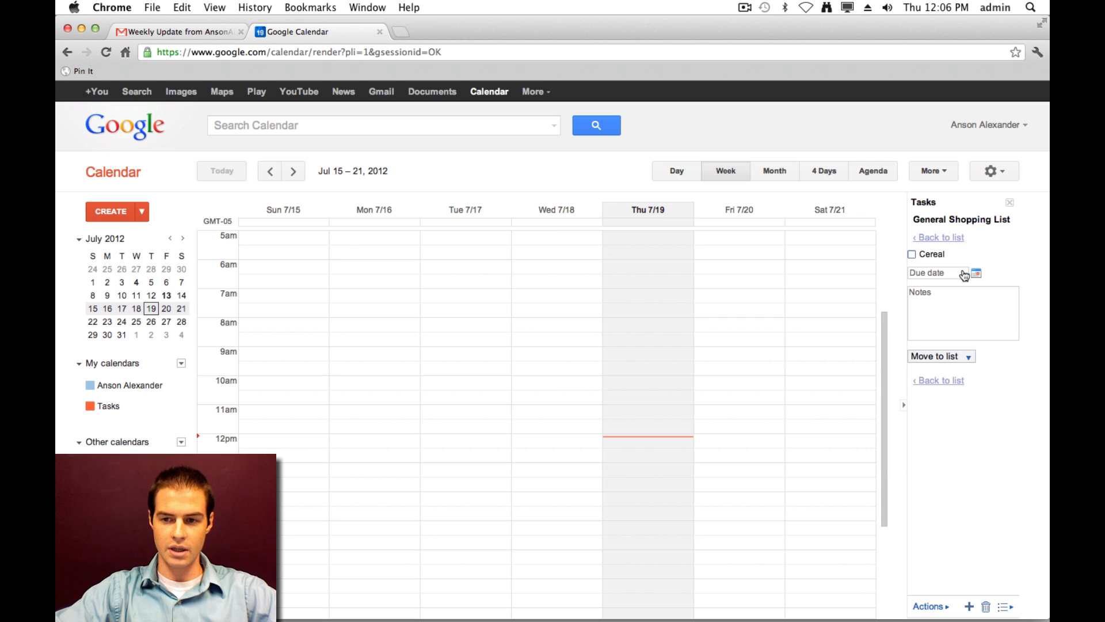
# - Give Cereal a due date of Friday, July 20, then go to the Gmail inbox
pyautogui.click(975, 273)
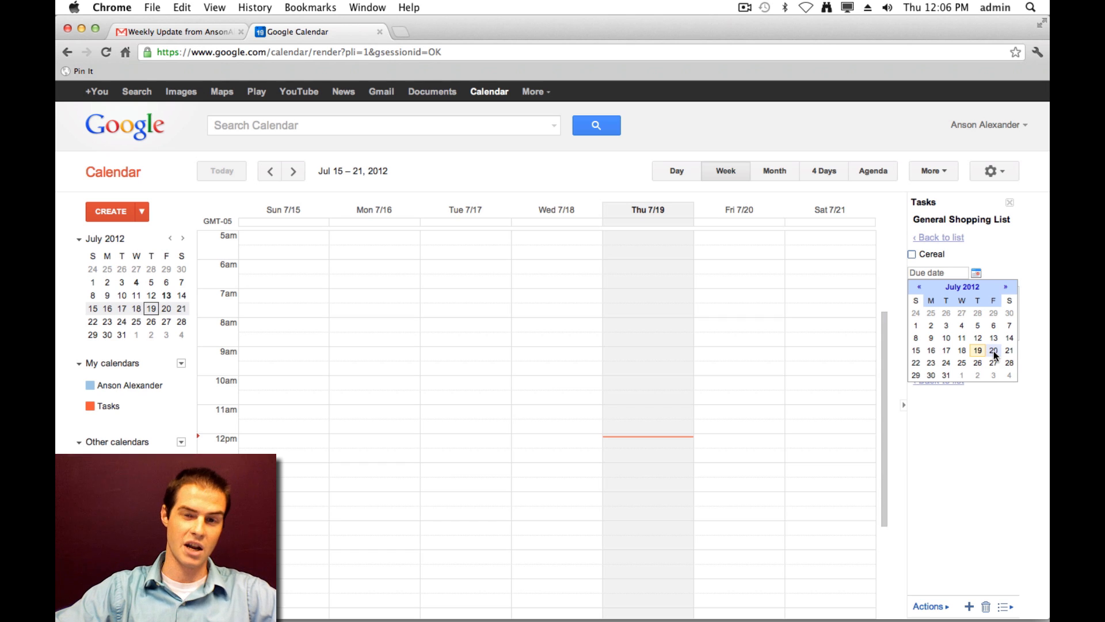
pyautogui.click(994, 350)
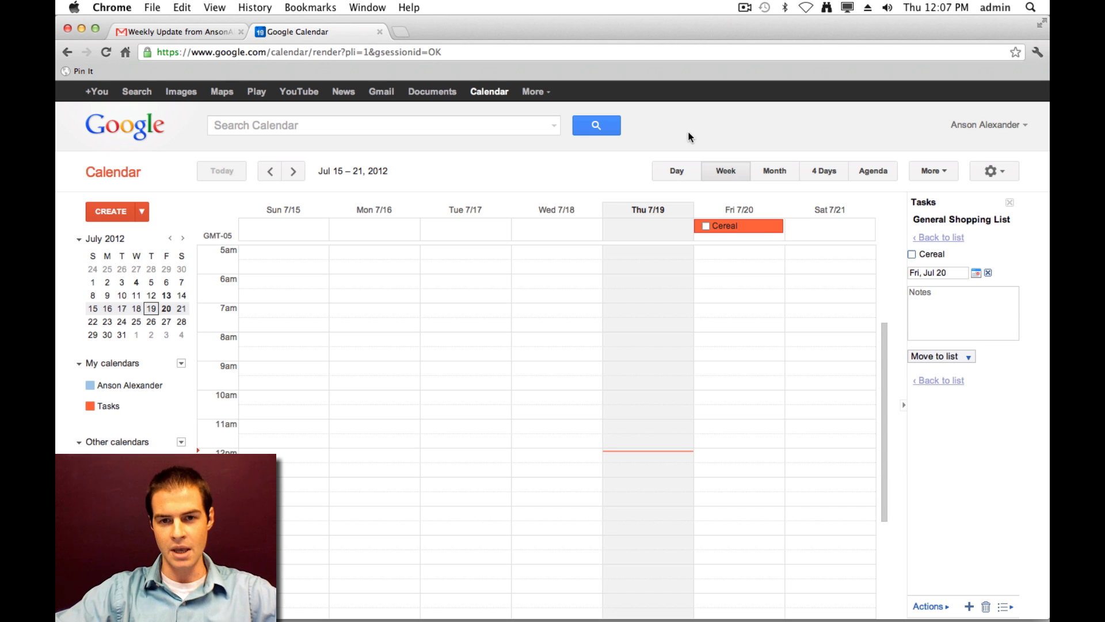
pyautogui.click(177, 32)
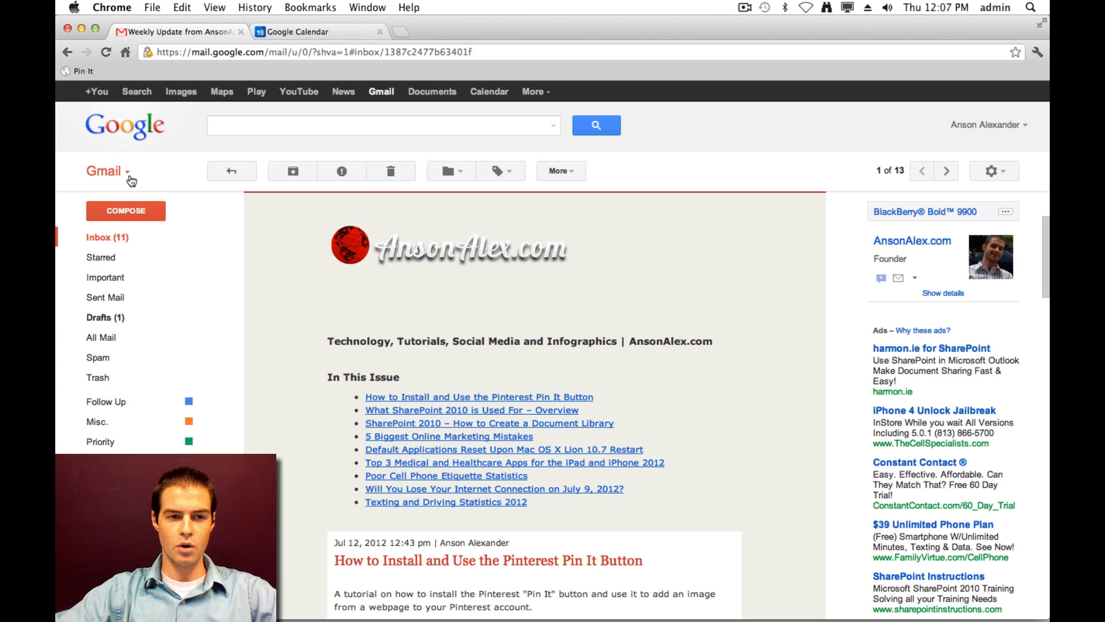
# - Show the Gmail, Contacts and Tasks switcher above the open newsletter email
pyautogui.click(107, 170)
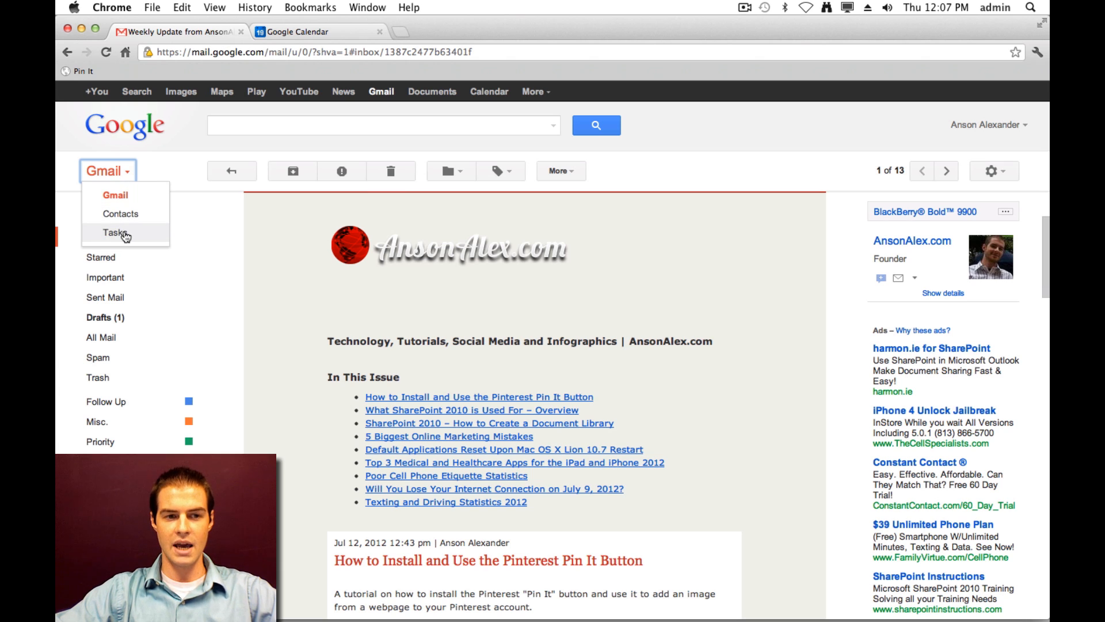
# - Add a Grocery List task 'Pancake Batter' in Gmail Tasks, due Friday, July 20, 2012
pyautogui.click(108, 233)
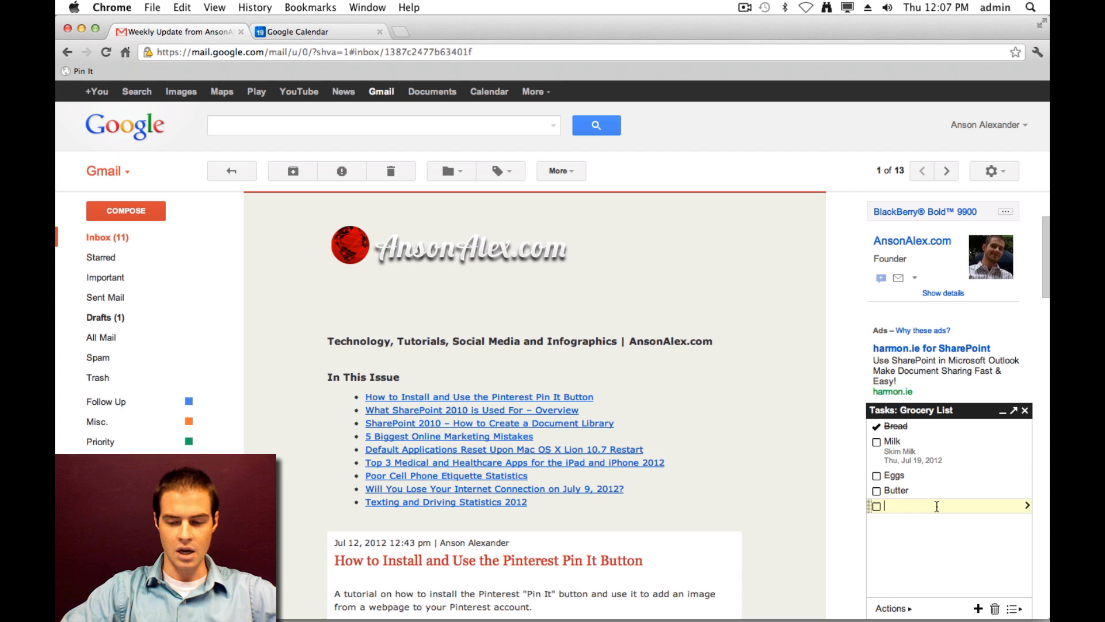
pyautogui.write('Pan')
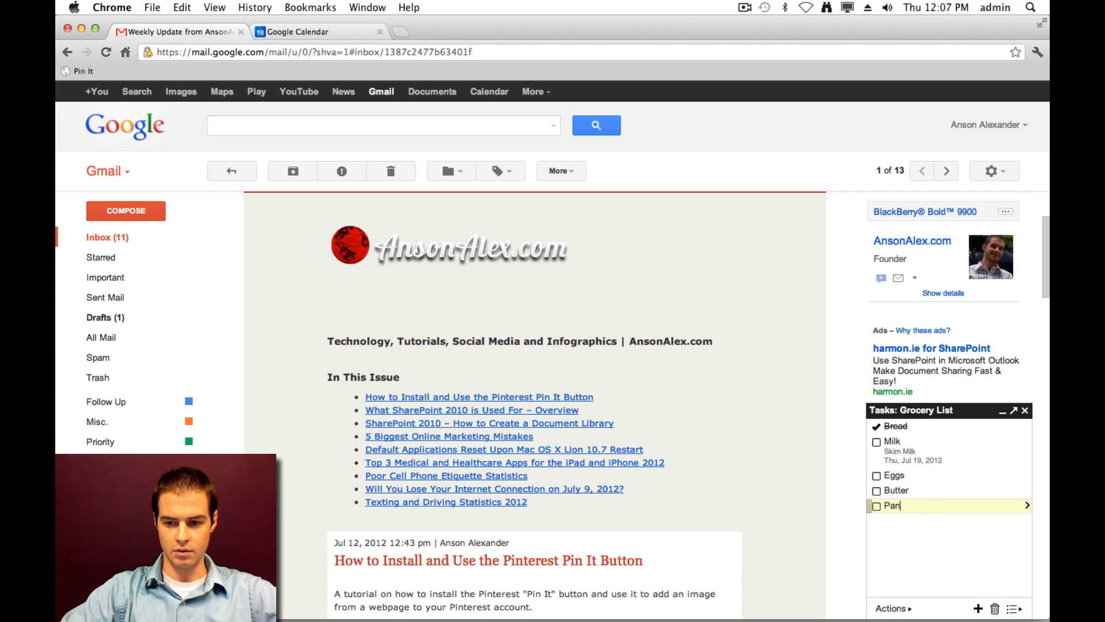
pyautogui.write('cake Batter')
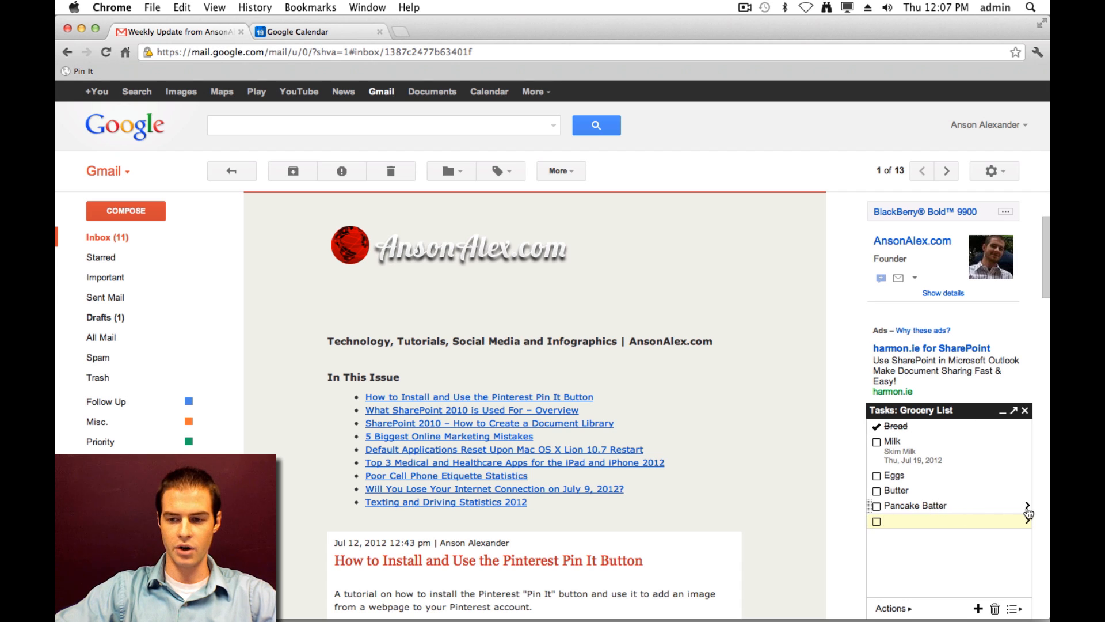
pyautogui.click(915, 506)
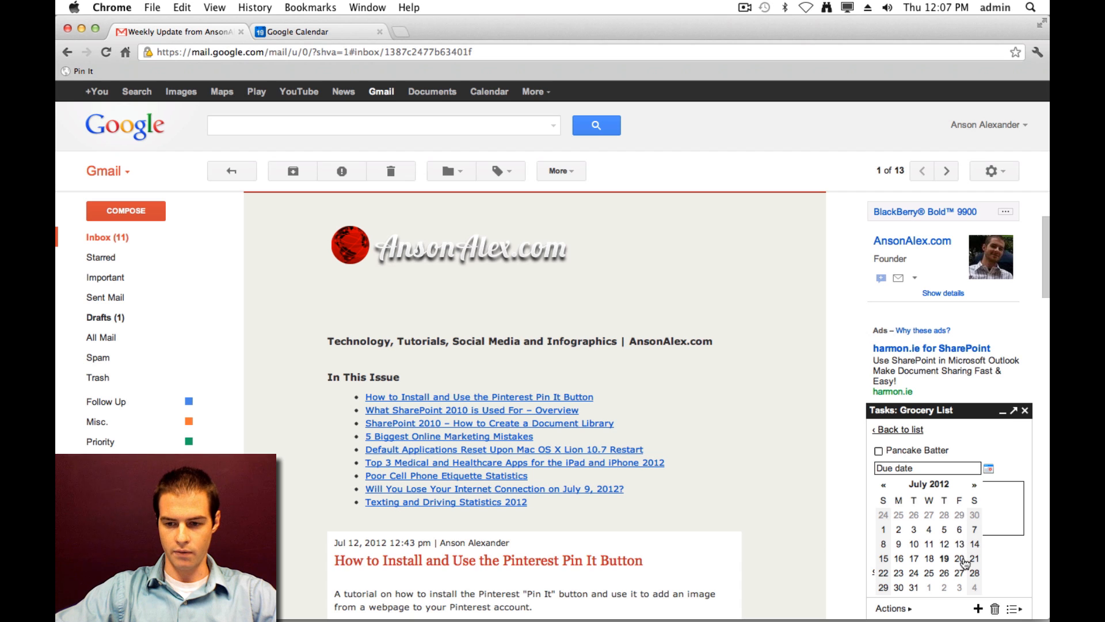
pyautogui.click(898, 430)
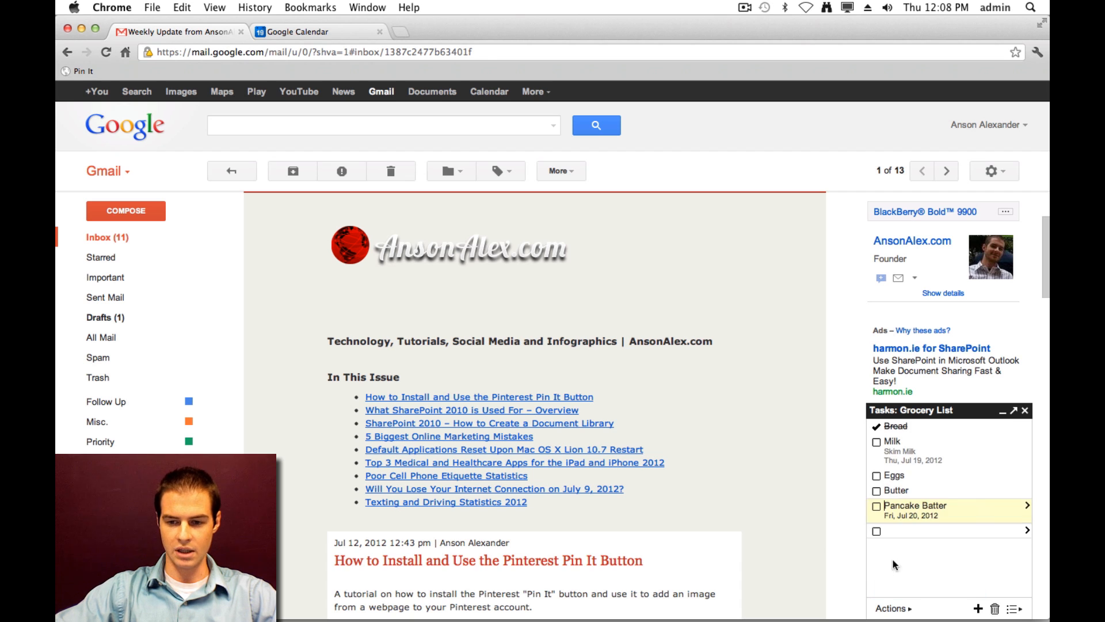
# - Return to Google Calendar to see Milk on Thu 7/19 and Pancake Batter on Fri 7/20
pyautogui.click(296, 33)
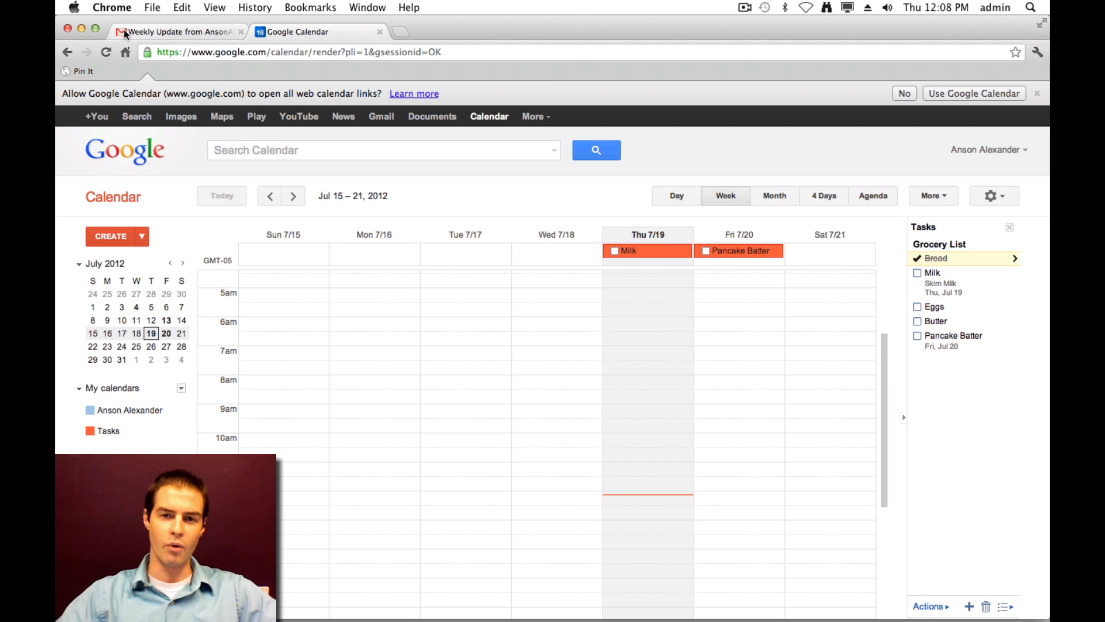
pyautogui.moveTo(180, 32)
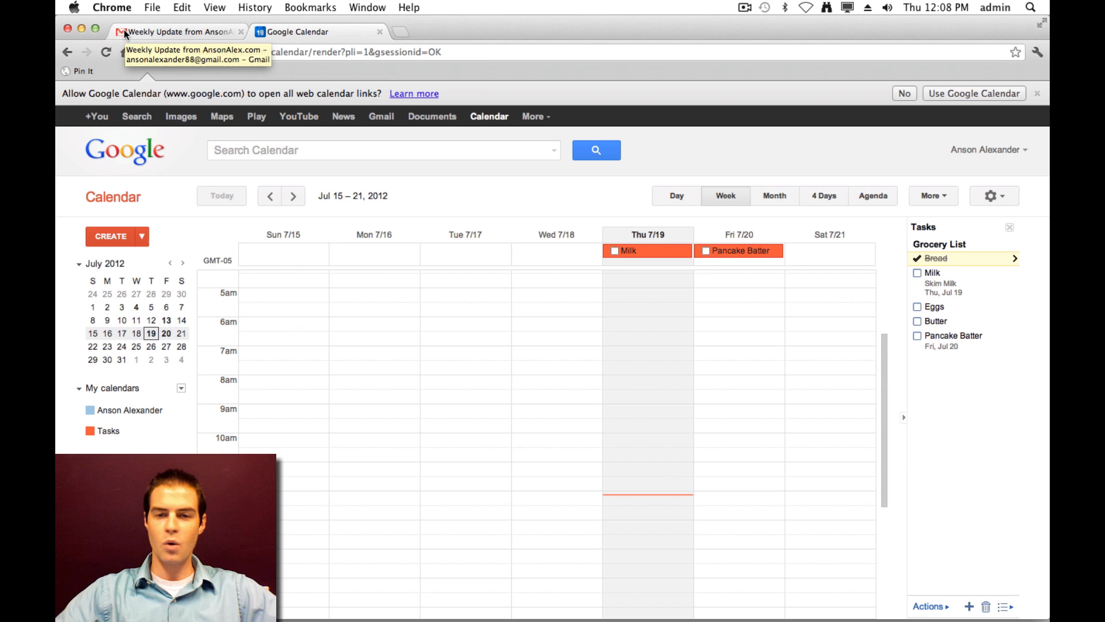
pyautogui.moveTo(287, 79)
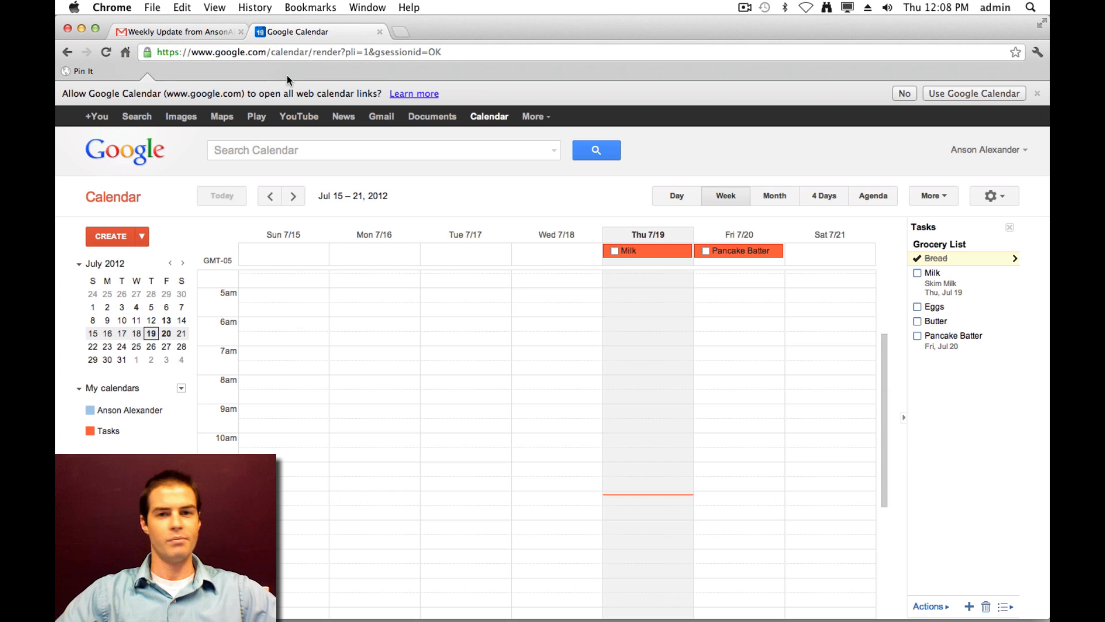